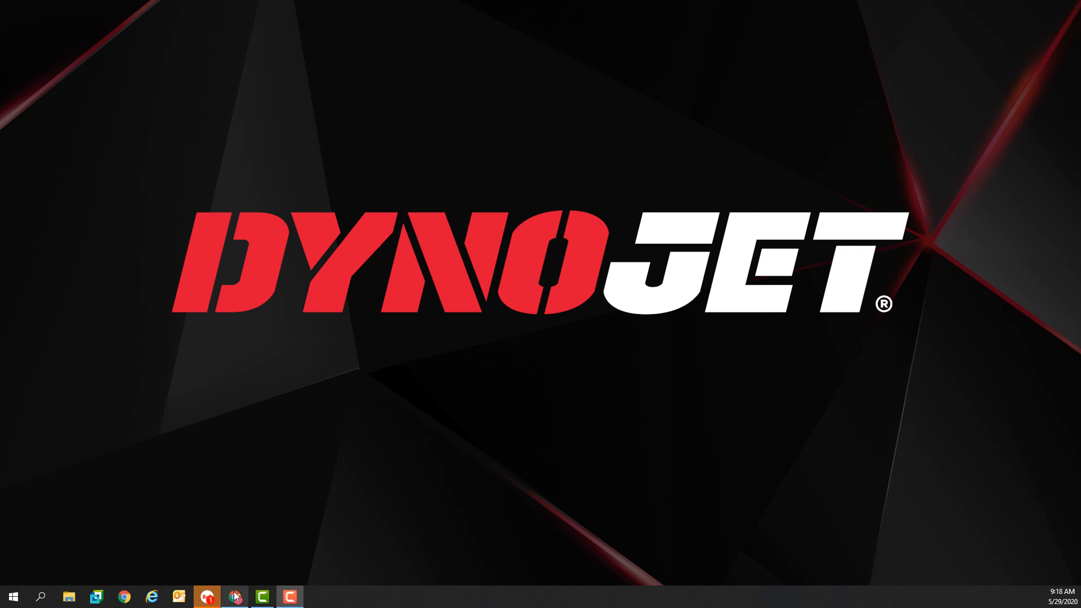
- Bring up dynojet.com in Chrome with the Support menu's Downloads option revealed
{"action": "left_click", "coordinate": [234, 597]}
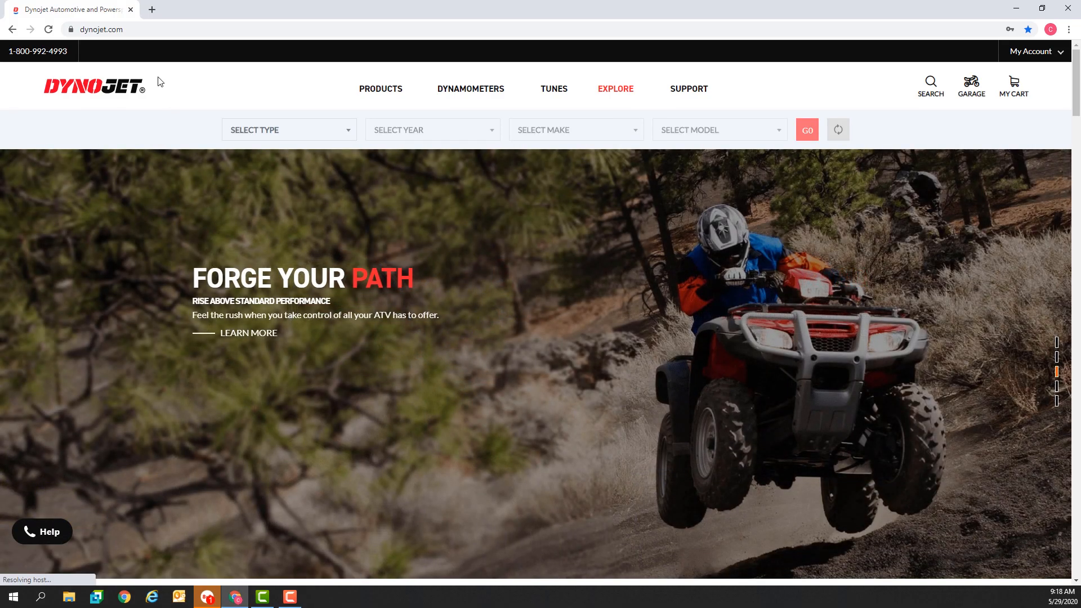
{"action": "mouse_move", "coordinate": [221, 200]}
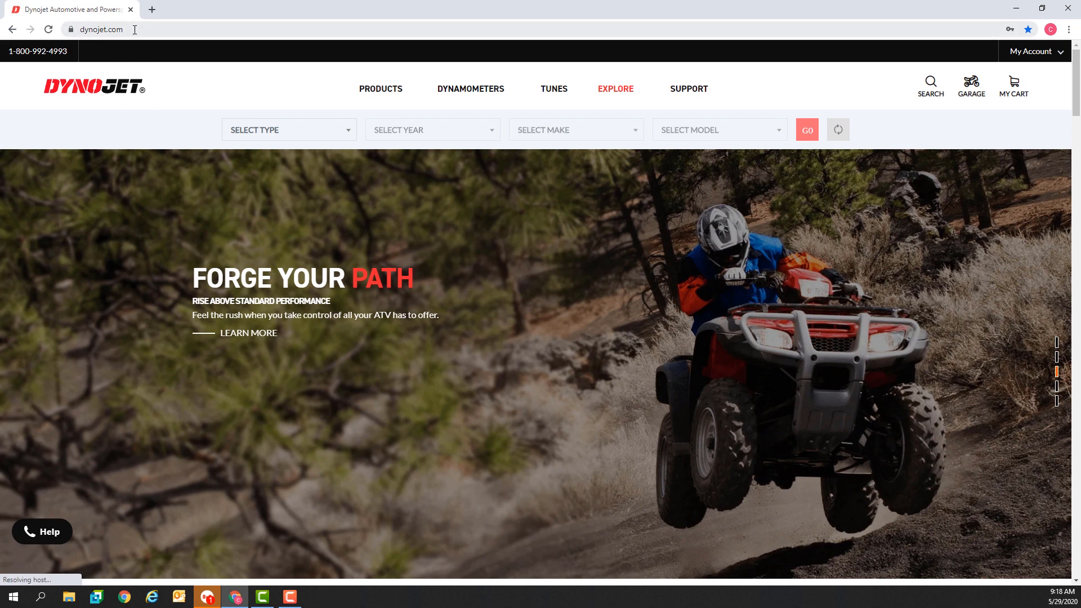
{"action": "left_click", "coordinate": [689, 89]}
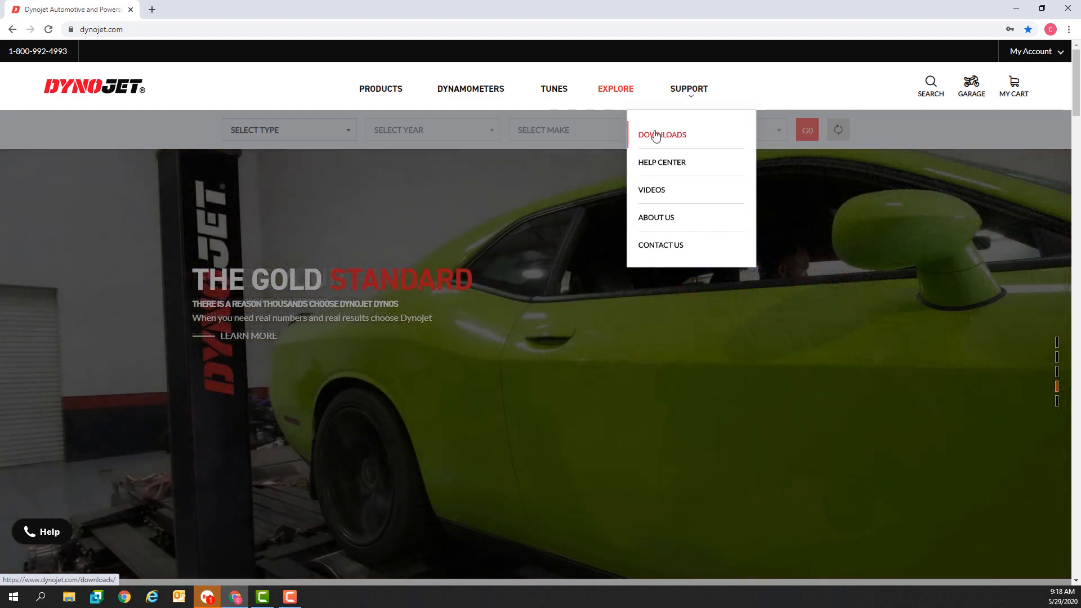
- Download the Power Commander V Software zip from the downloads page's Software section
{"action": "left_click", "coordinate": [662, 135]}
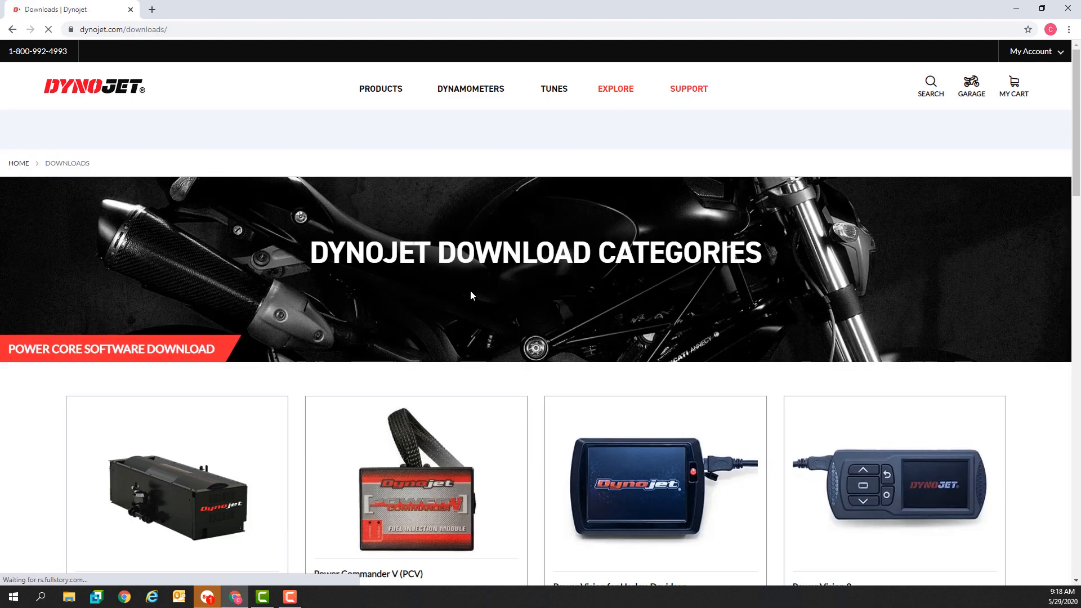
{"action": "scroll", "scroll_direction": "down", "scroll_amount": 3}
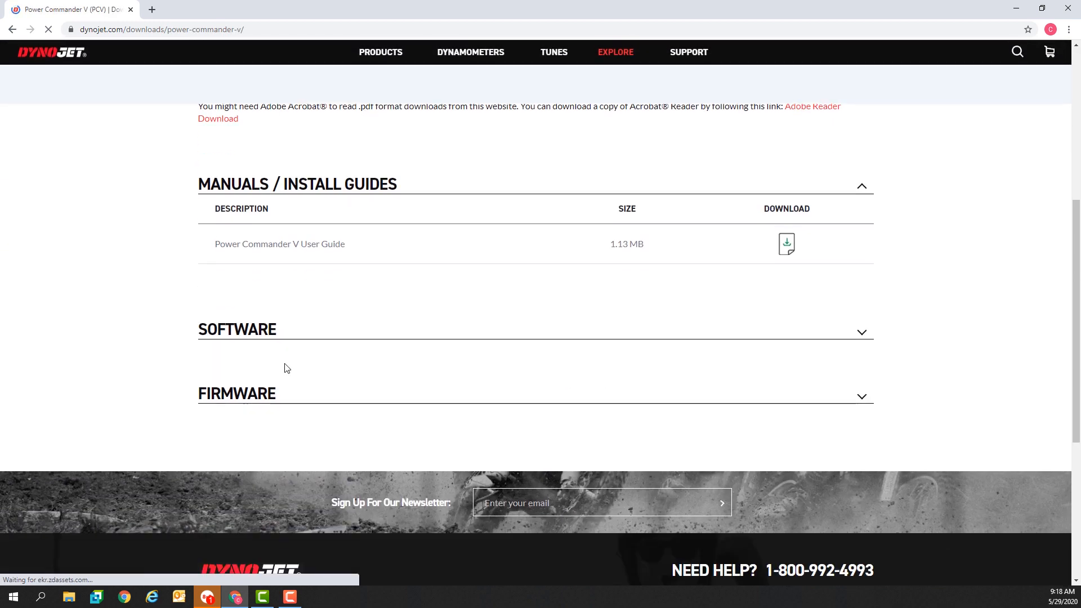
{"action": "left_click", "coordinate": [861, 333]}
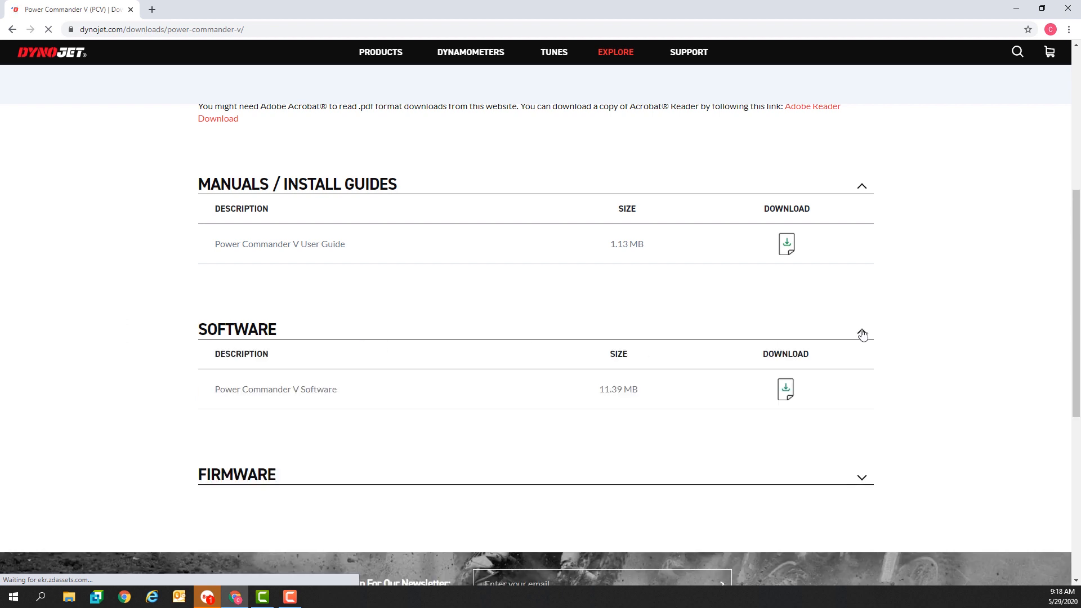
{"action": "scroll", "scroll_direction": "down", "scroll_amount": 3}
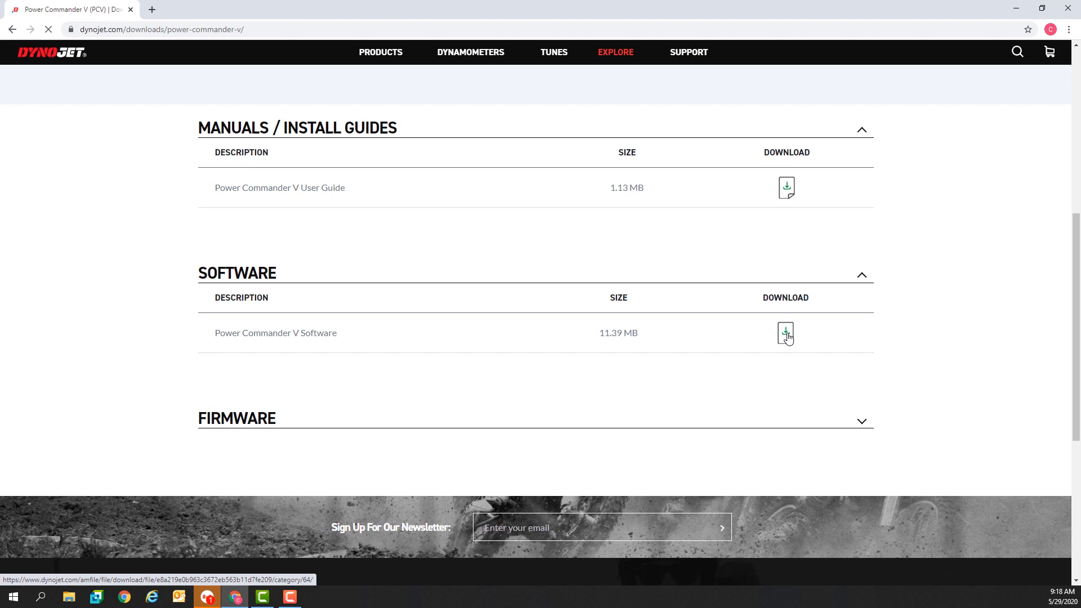
{"action": "left_click", "coordinate": [785, 332]}
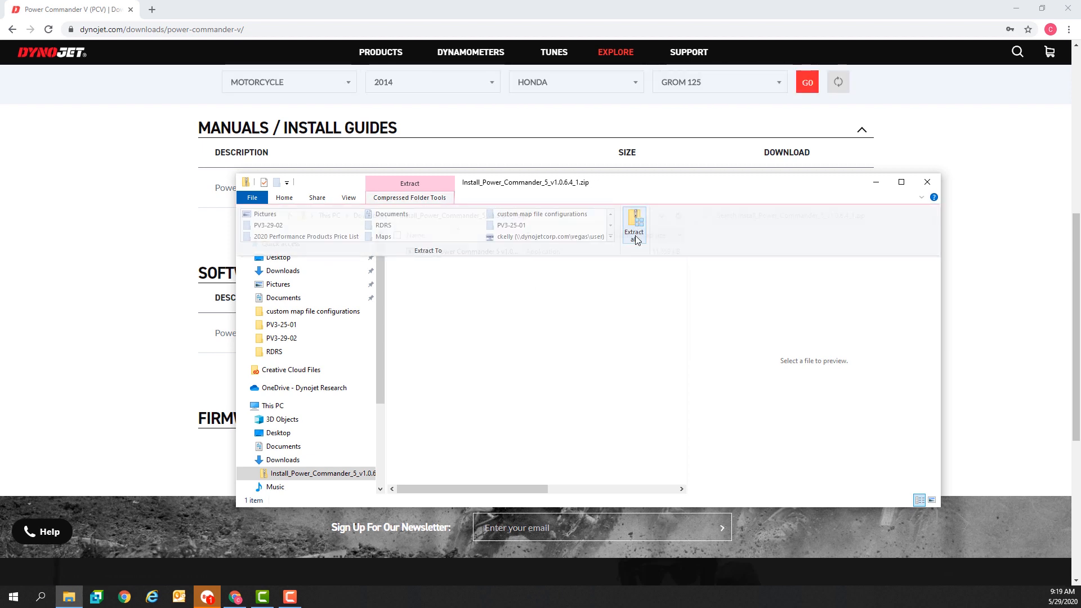
- Extract the zip's Power Commander 5 v1.0.6.4 installer to the Desktop as destination
{"action": "left_click", "coordinate": [634, 223]}
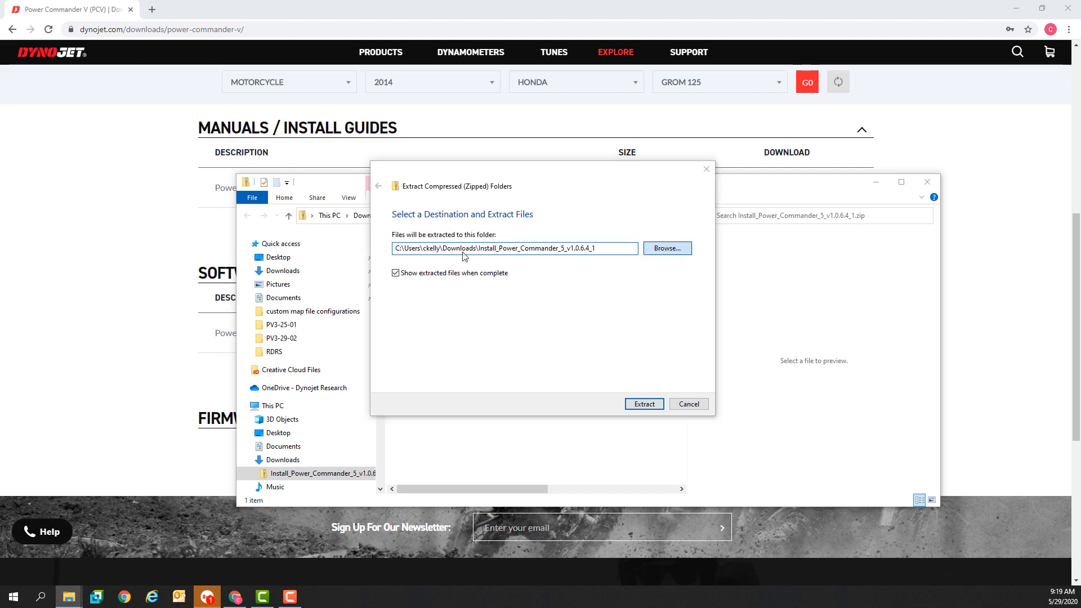
{"action": "left_click", "coordinate": [667, 248]}
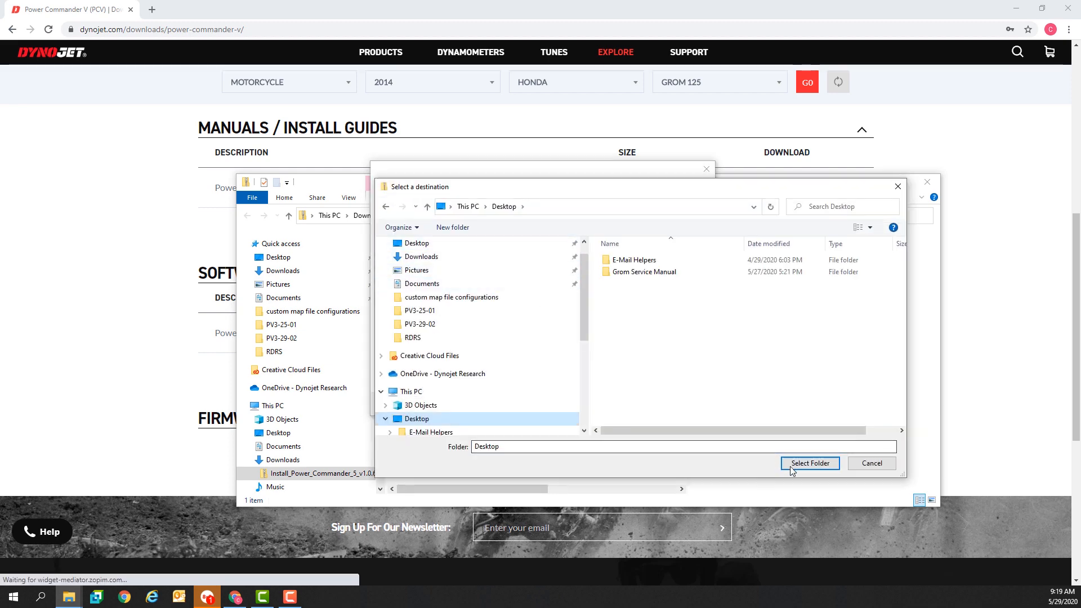
{"action": "left_click", "coordinate": [810, 463]}
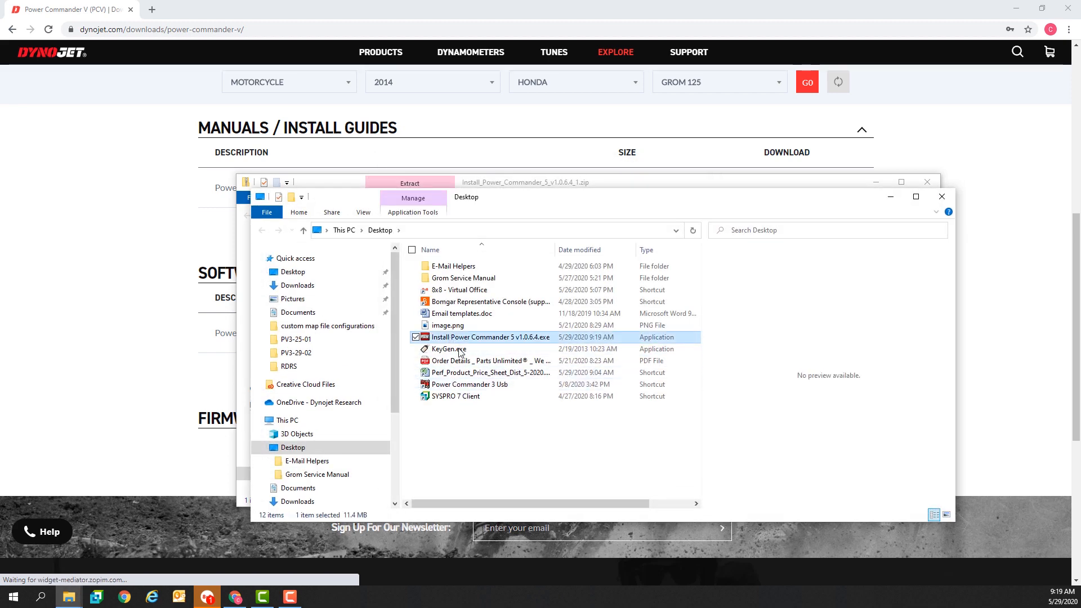
{"action": "mouse_move", "coordinate": [439, 340]}
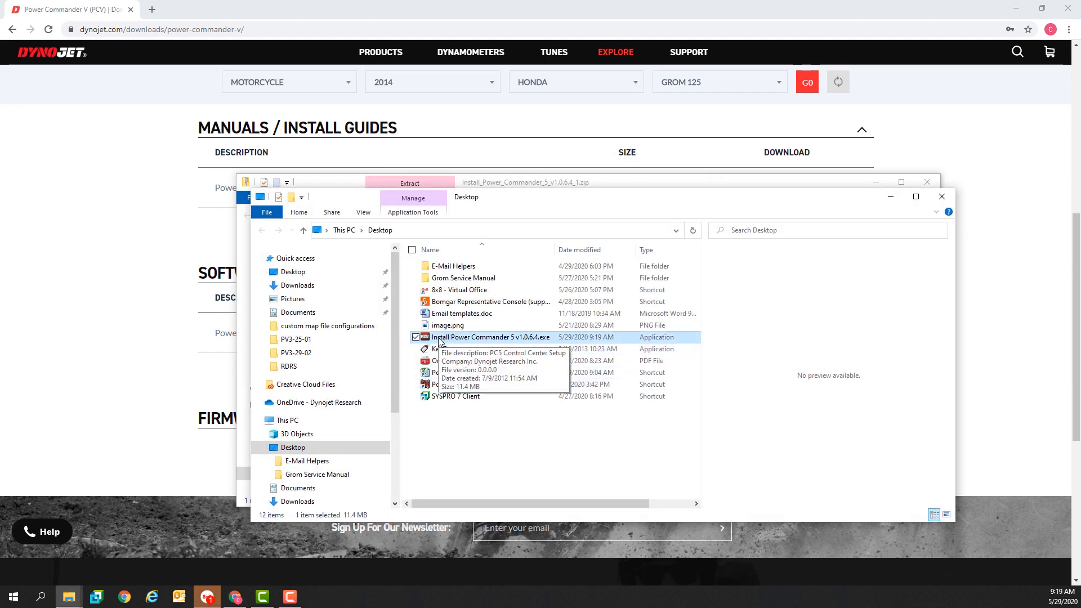
{"action": "right_click", "coordinate": [491, 338]}
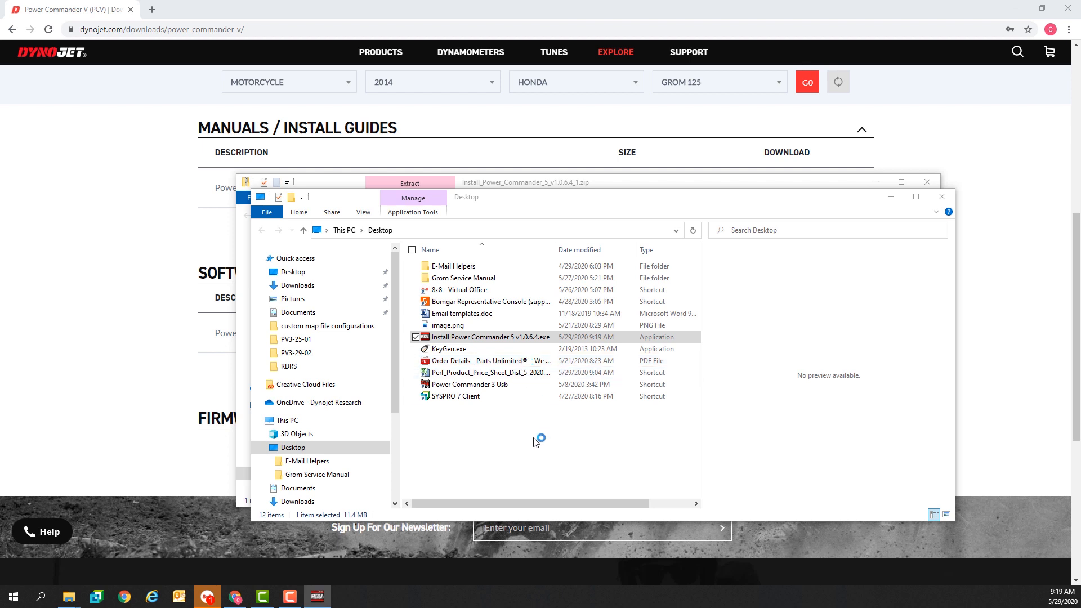
- Run the installer in English, keeping the default installation and Start Menu folders
{"action": "double_click", "coordinate": [485, 337]}
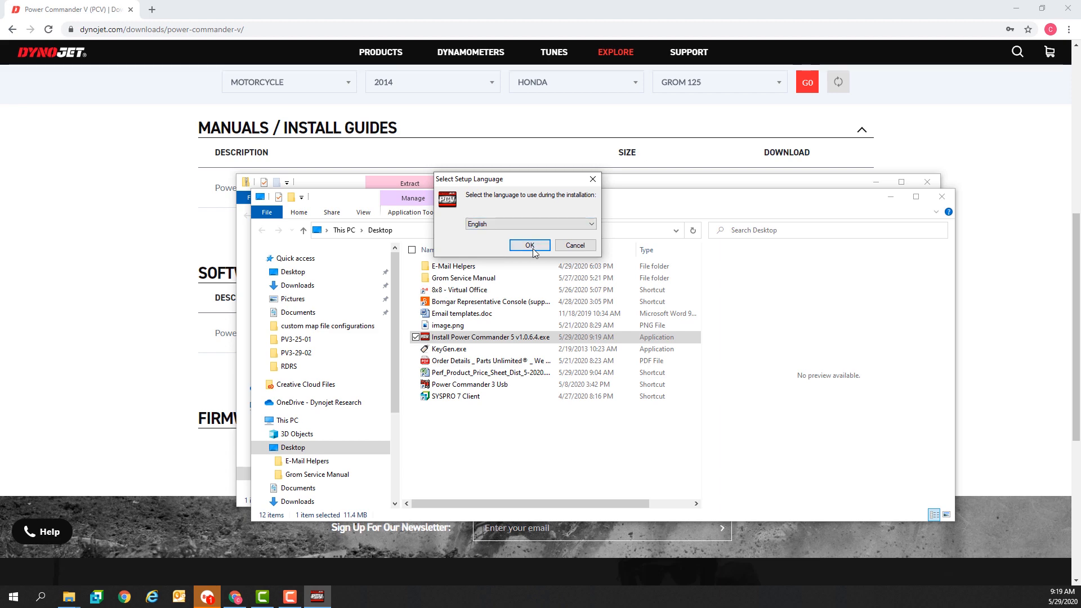
{"action": "left_click", "coordinate": [530, 245]}
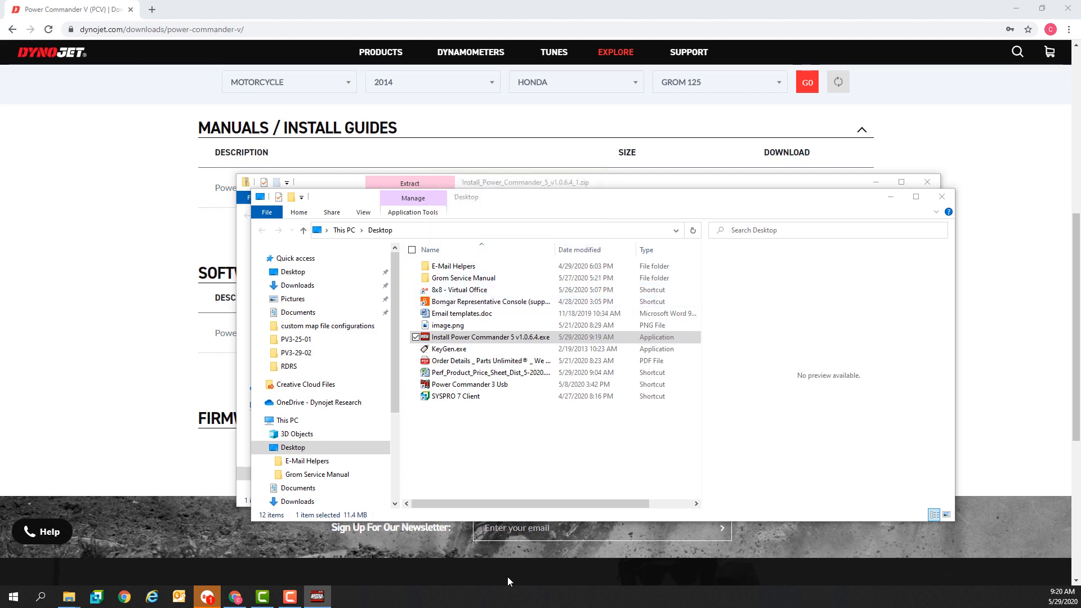
{"action": "double_click", "coordinate": [488, 337]}
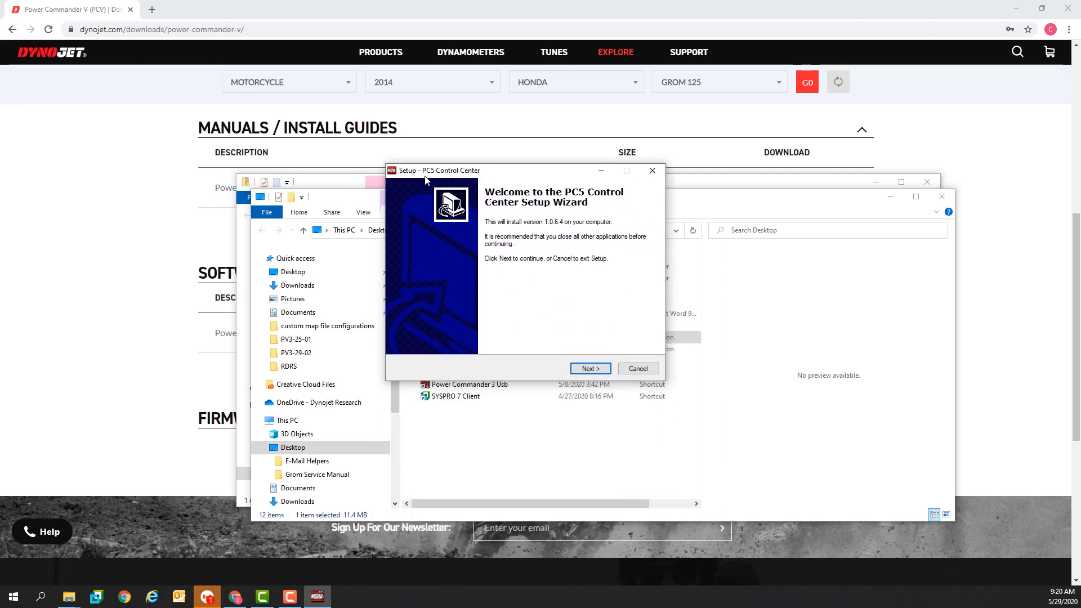
{"action": "mouse_move", "coordinate": [506, 293]}
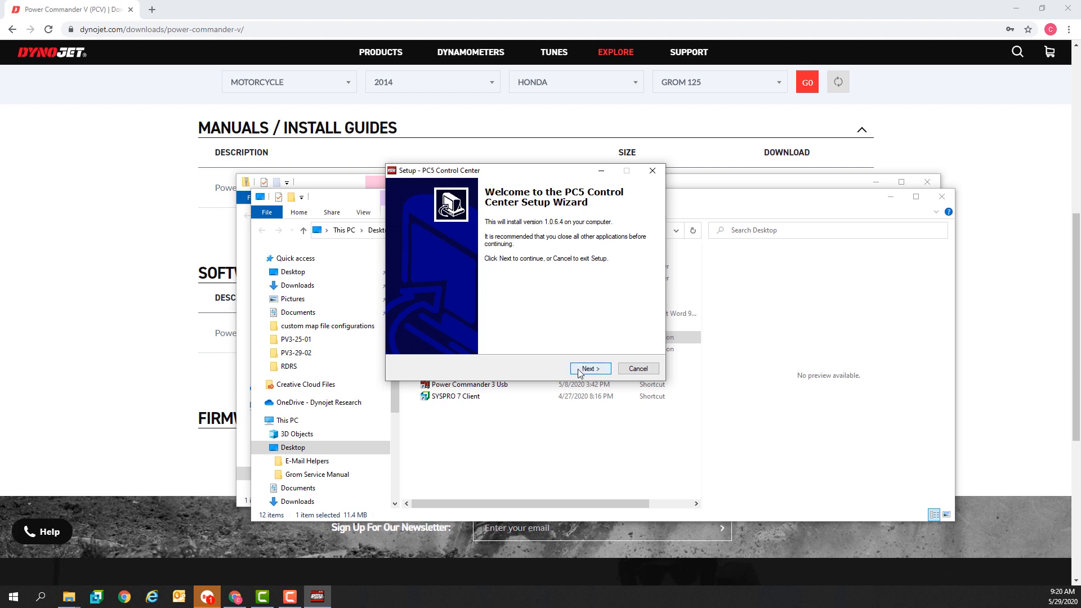
{"action": "left_click", "coordinate": [590, 369]}
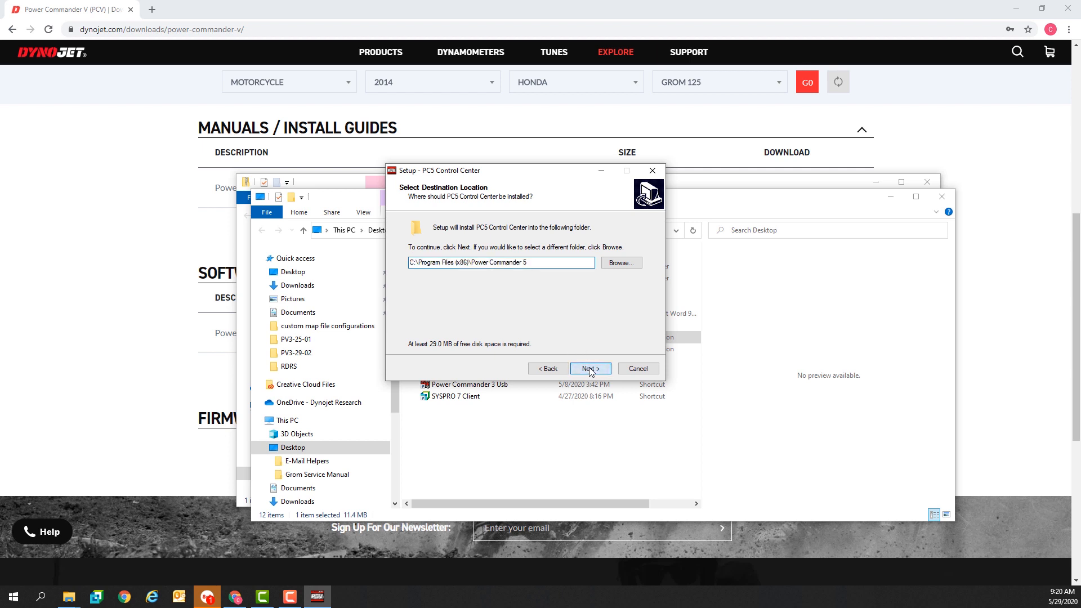
{"action": "left_click", "coordinate": [591, 368]}
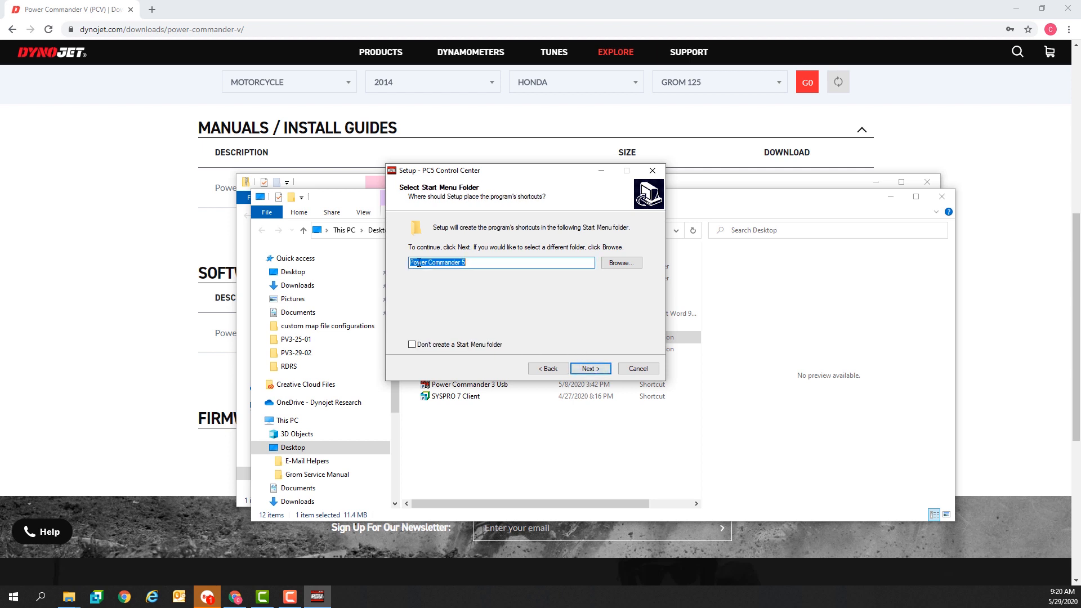
{"action": "left_click", "coordinate": [590, 368]}
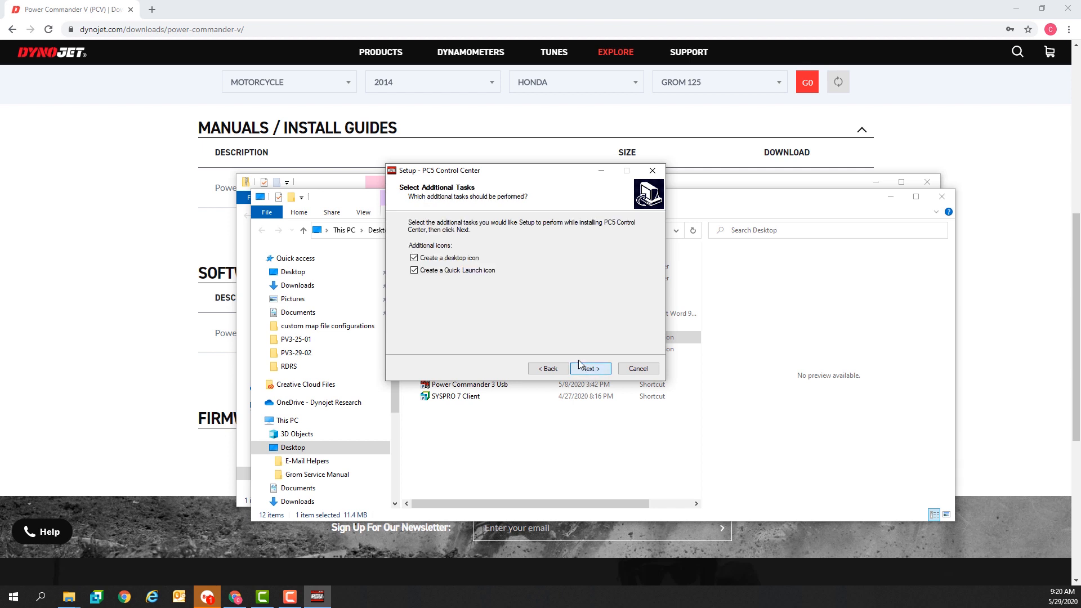
- Install with desktop and quick-launch icons, then finish with Launch Power Commander 5 checked
{"action": "left_click", "coordinate": [415, 257]}
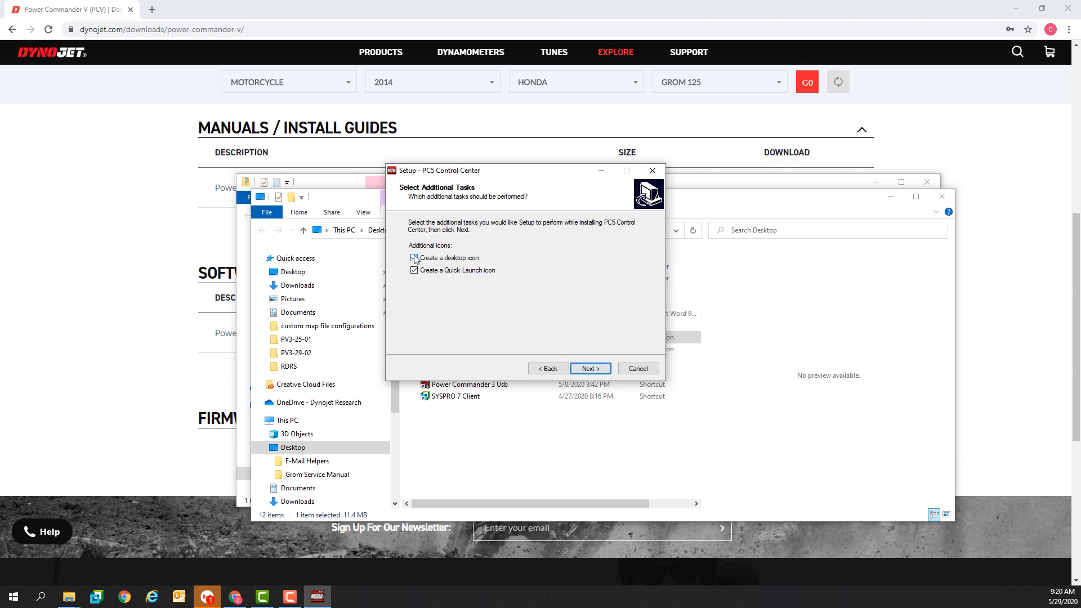
{"action": "left_click", "coordinate": [414, 258]}
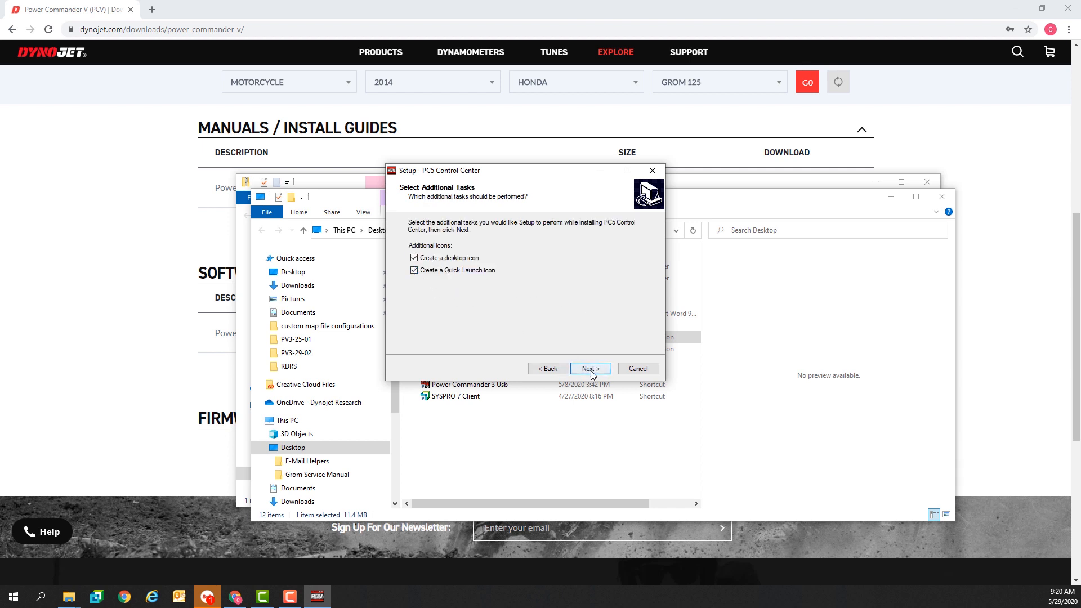
{"action": "left_click", "coordinate": [590, 368]}
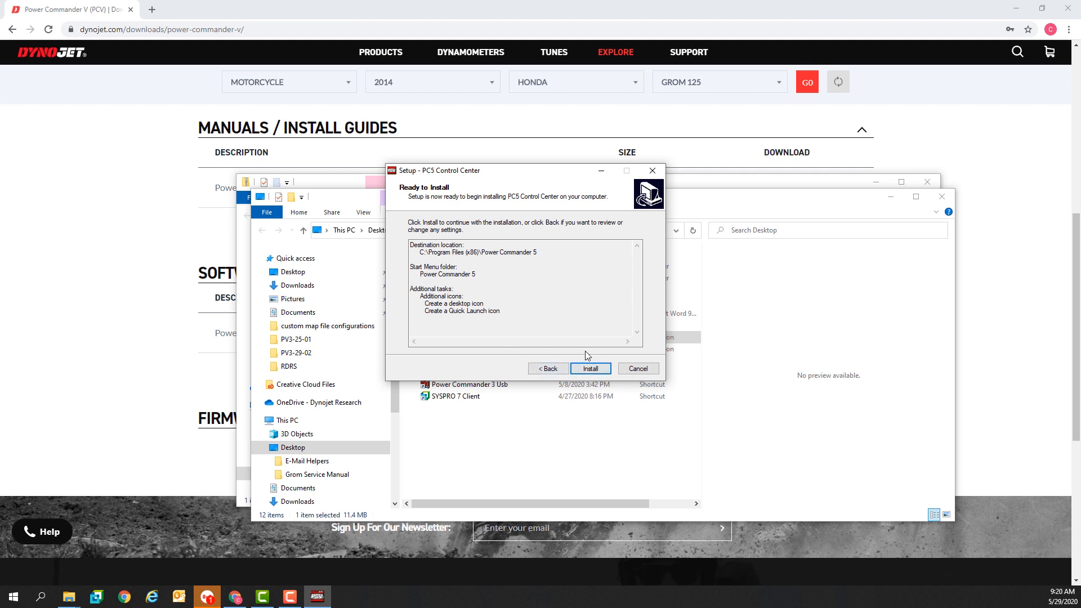
{"action": "left_click", "coordinate": [590, 368]}
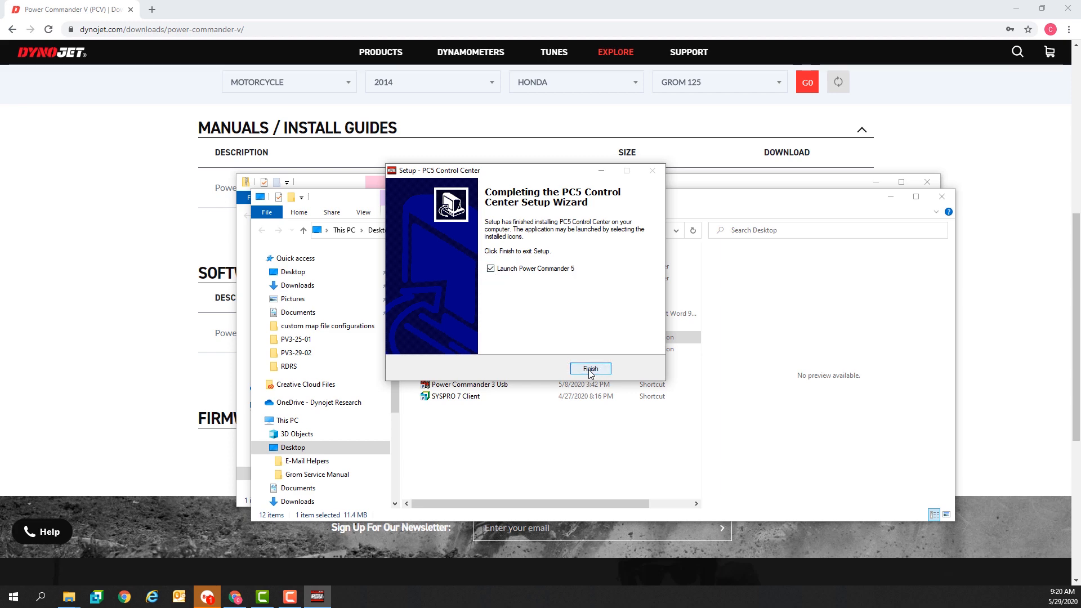
{"action": "left_click", "coordinate": [590, 368]}
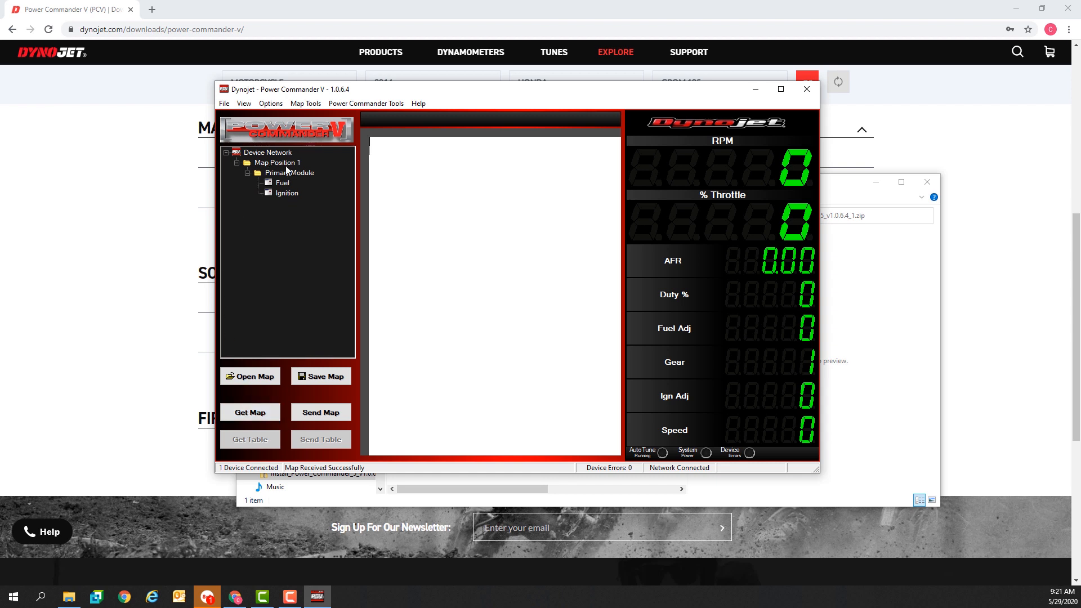
- With the device connected and map received, select the Fuel table
{"action": "left_click", "coordinate": [281, 182]}
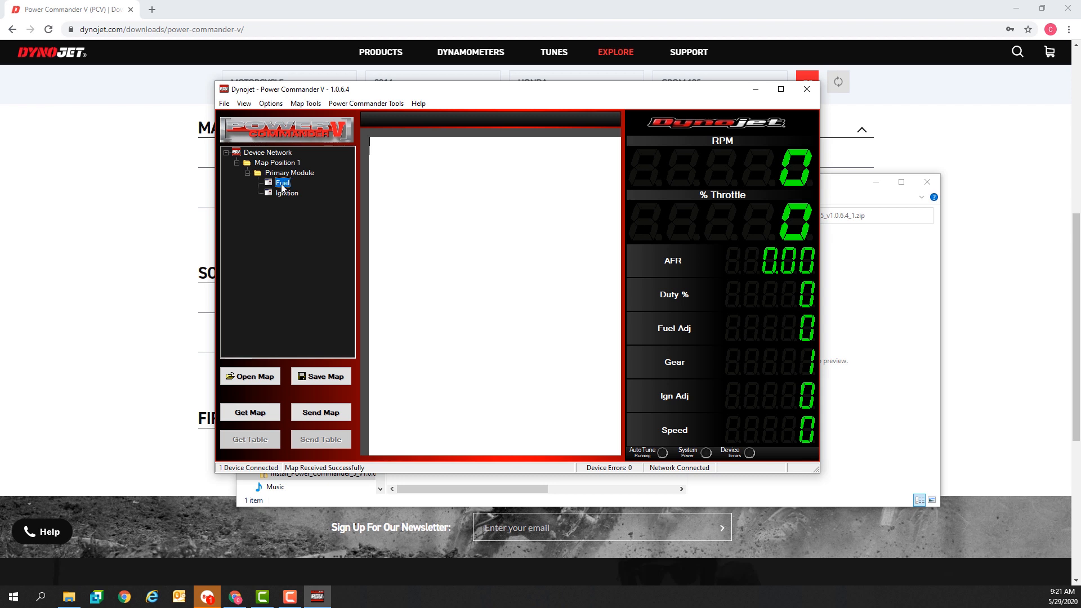
- View the Fuel and Ignition tables and select all of the map notes text
{"action": "left_click", "coordinate": [281, 183]}
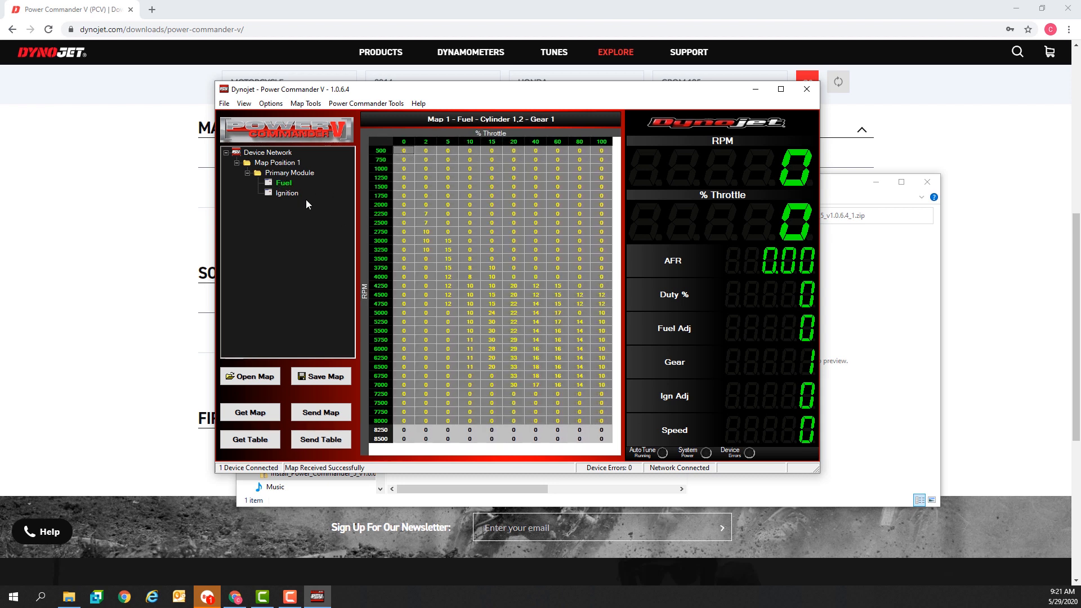
{"action": "left_click", "coordinate": [290, 192]}
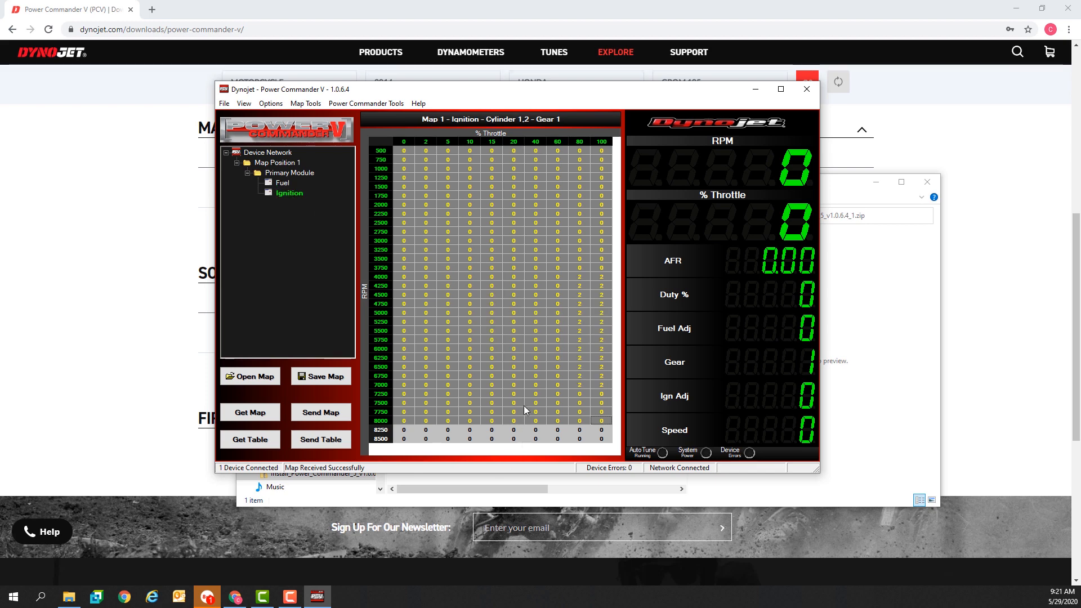
{"action": "left_click", "coordinate": [536, 376]}
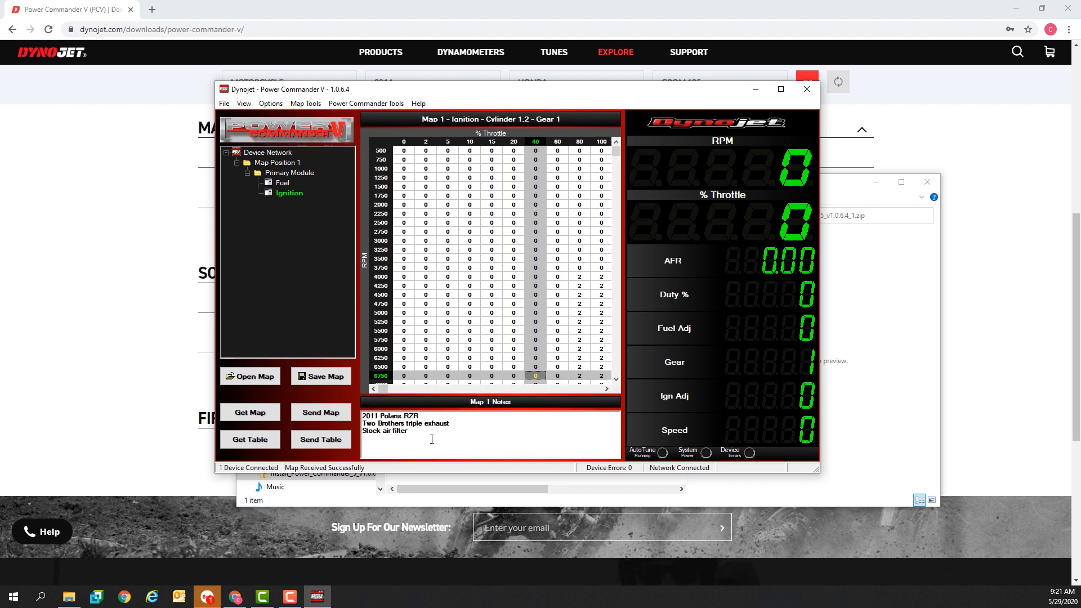
{"action": "left_click_drag", "start_coordinate": [391, 417], "coordinate": [406, 431]}
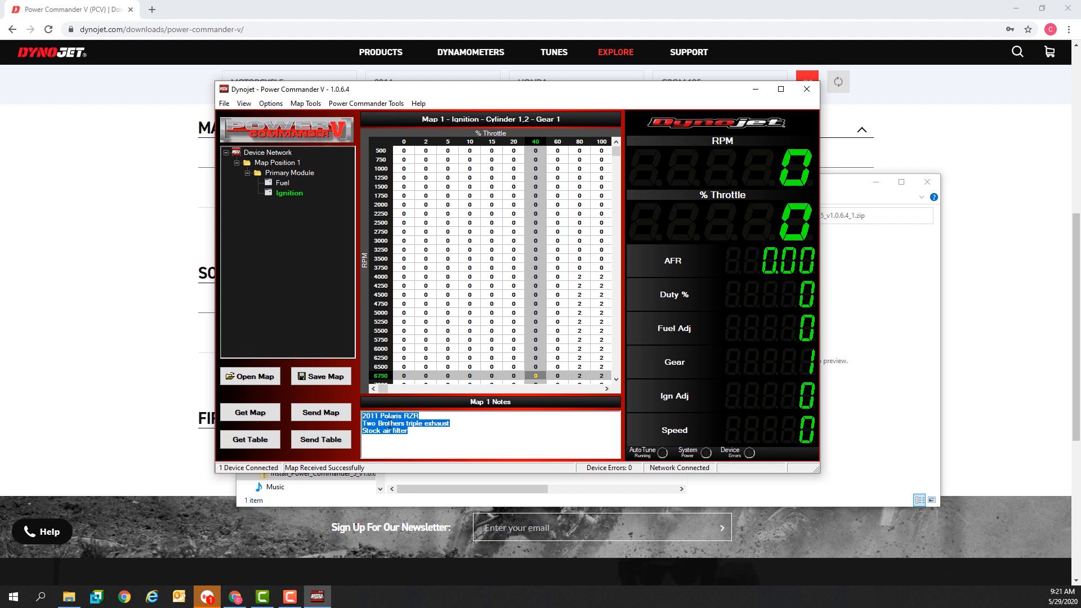
{"action": "mouse_move", "coordinate": [755, 92]}
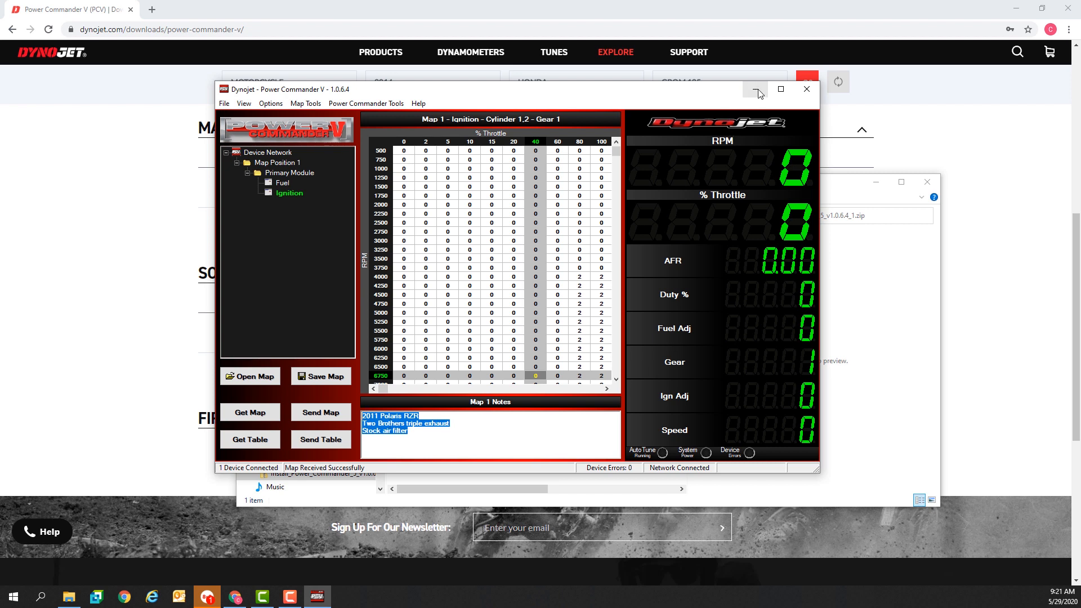
- Minimize Power Commander V and close the zip folder Explorer window
{"action": "left_click", "coordinate": [755, 90]}
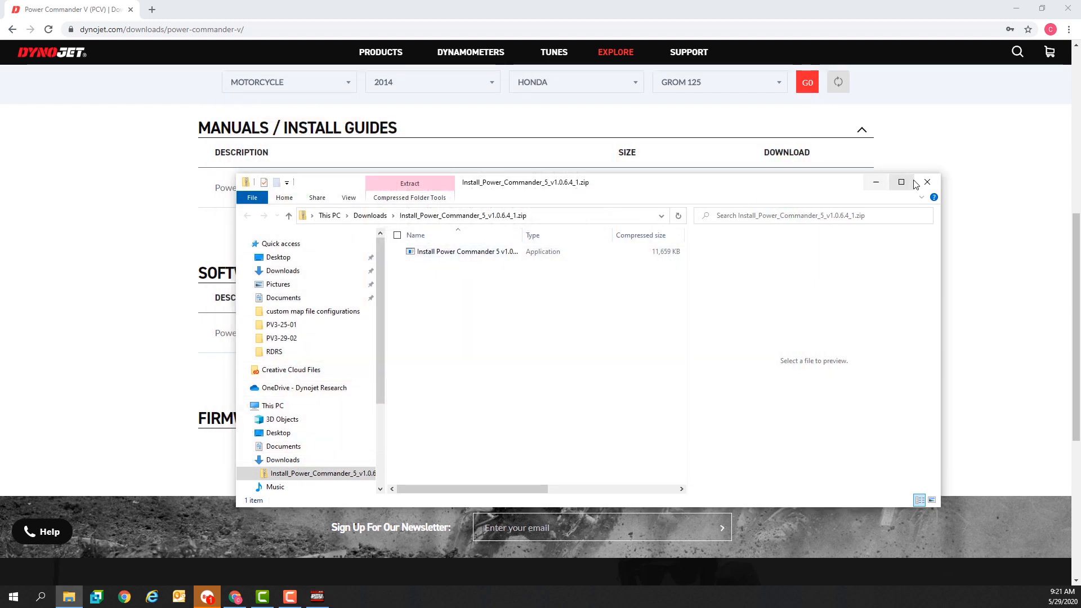
{"action": "left_click", "coordinate": [928, 183]}
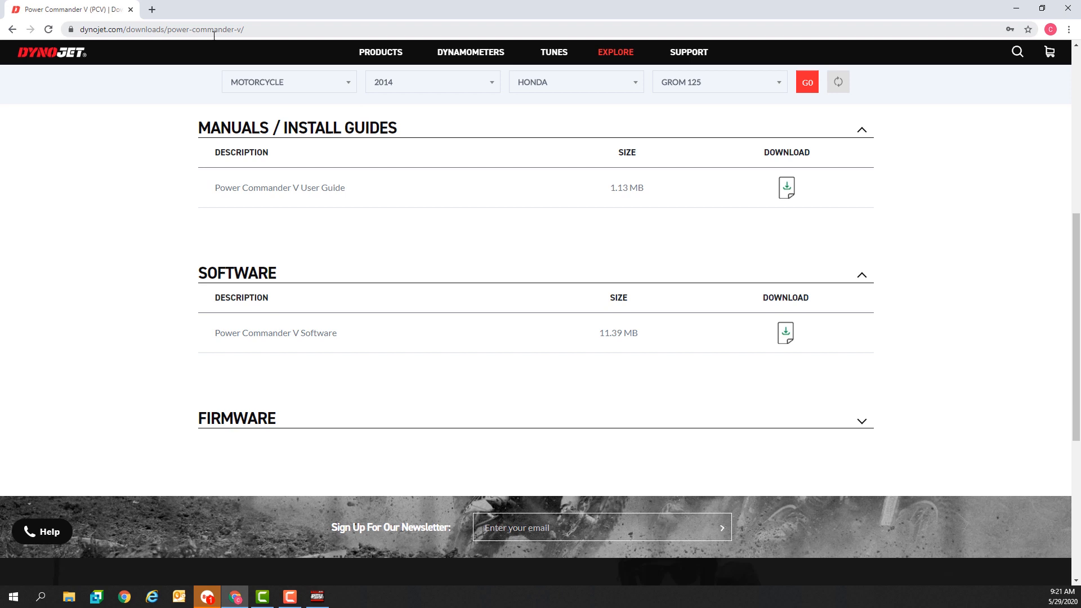
- Load the Tunes page via TUNES in the top navigation bar
{"action": "left_click", "coordinate": [554, 51]}
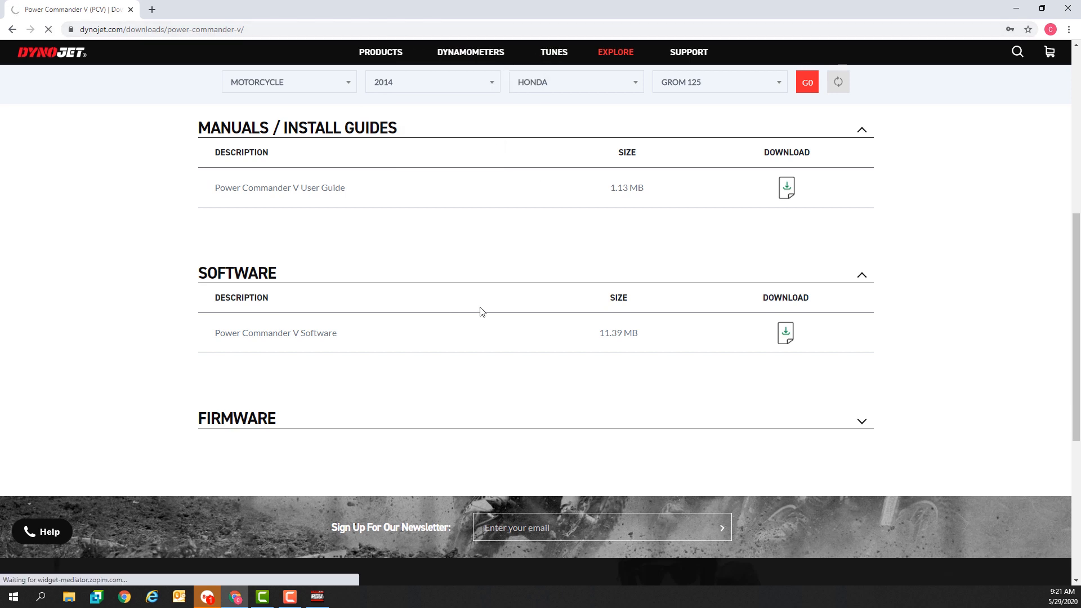
{"action": "left_click", "coordinate": [554, 51]}
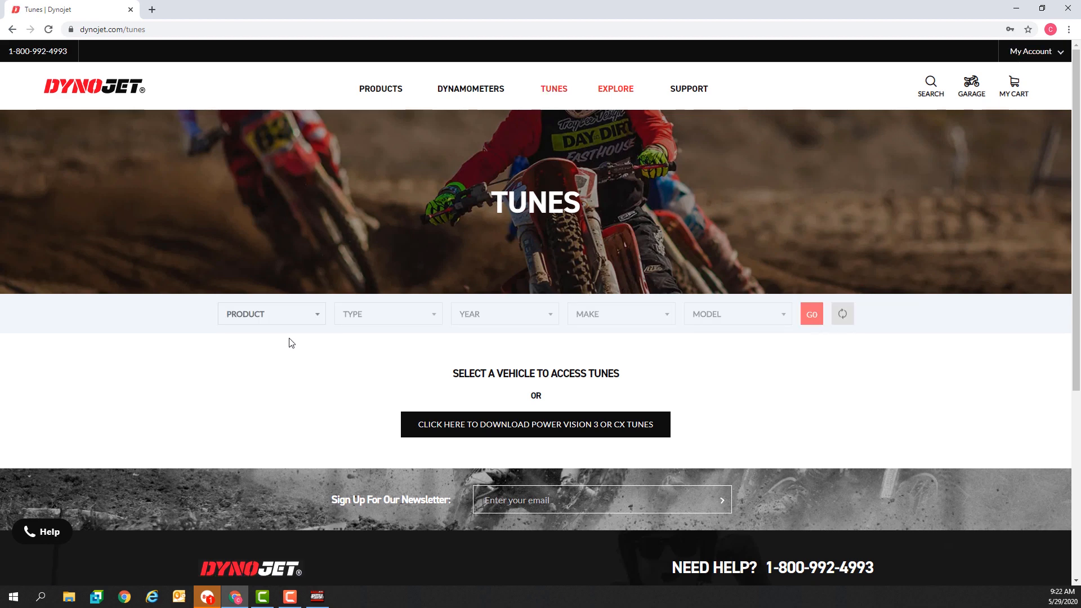
{"action": "mouse_move", "coordinate": [369, 339]}
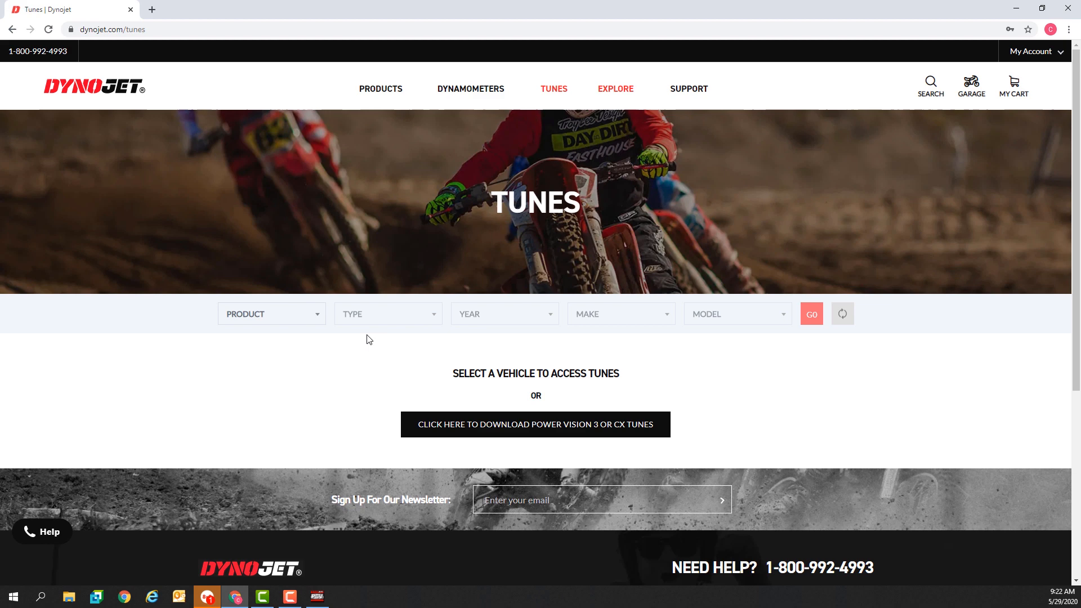
{"action": "mouse_move", "coordinate": [317, 320]}
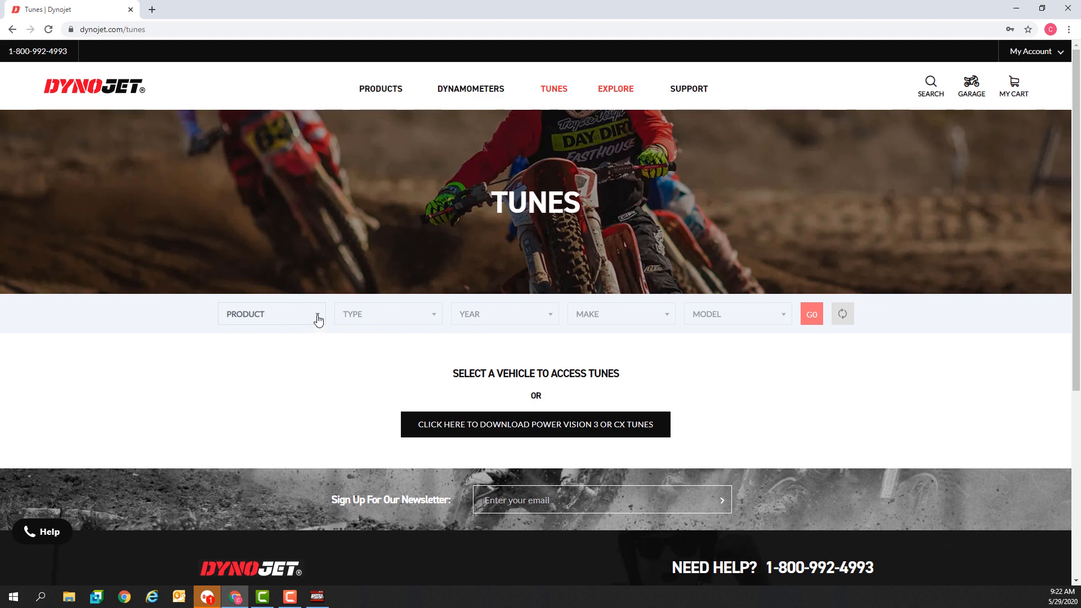
- Choose Power Commander, UTV, 2011, Polaris, RZR S 800 and GO to list its tunes
{"action": "left_click", "coordinate": [270, 315]}
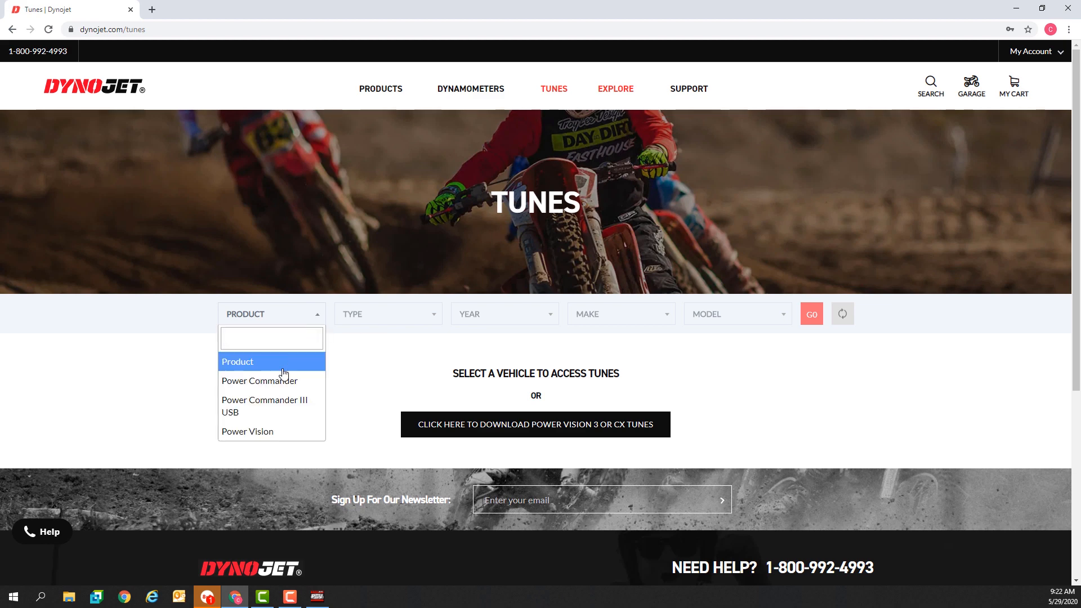
{"action": "left_click", "coordinate": [260, 380]}
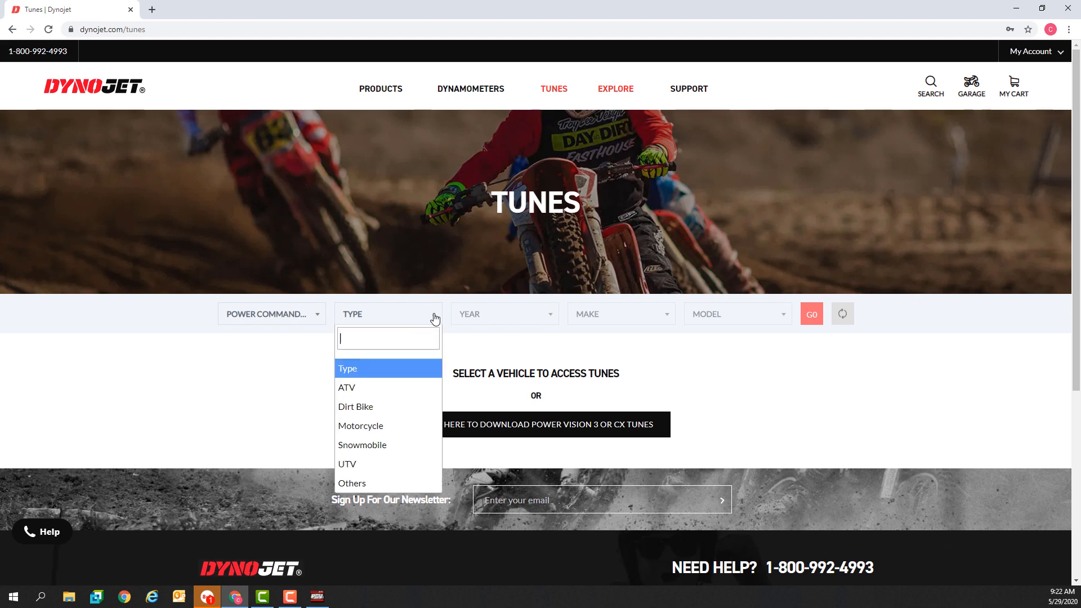
{"action": "left_click", "coordinate": [346, 464]}
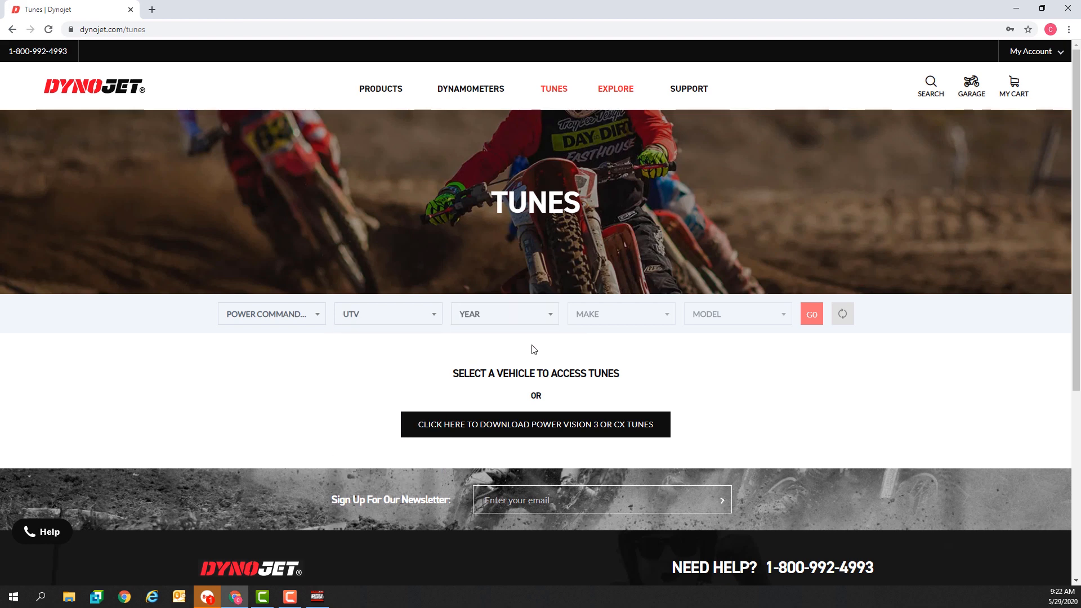
{"action": "left_click", "coordinate": [505, 313]}
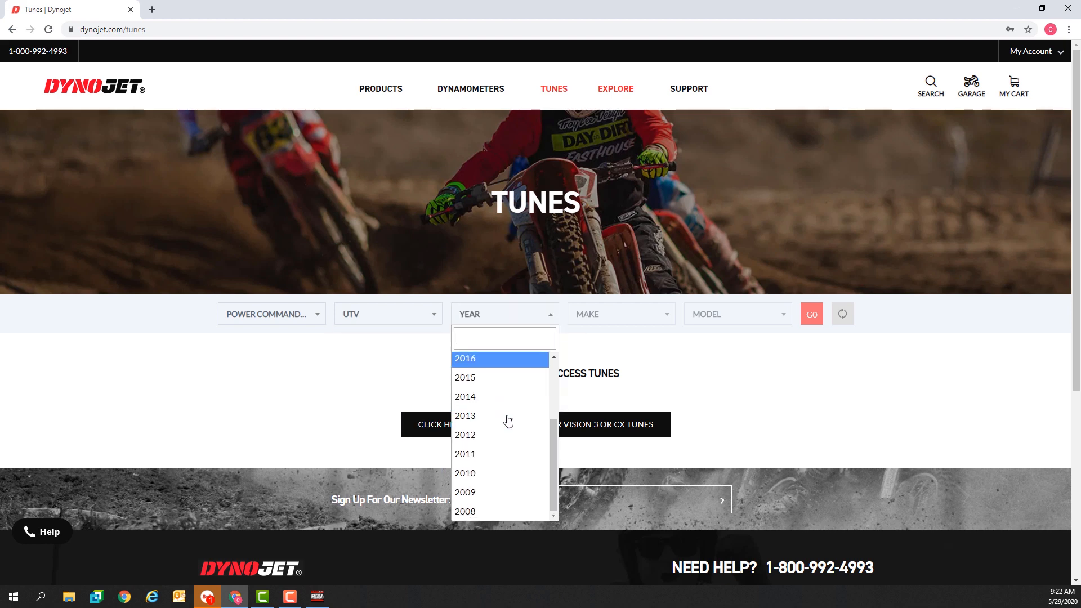
{"action": "left_click", "coordinate": [464, 454]}
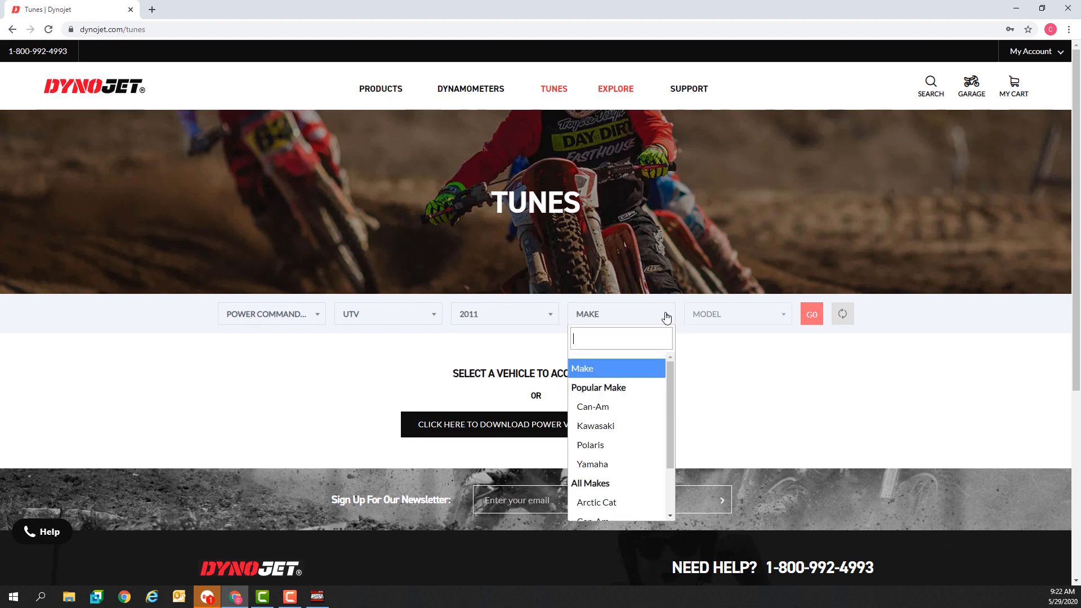
{"action": "left_click", "coordinate": [590, 445]}
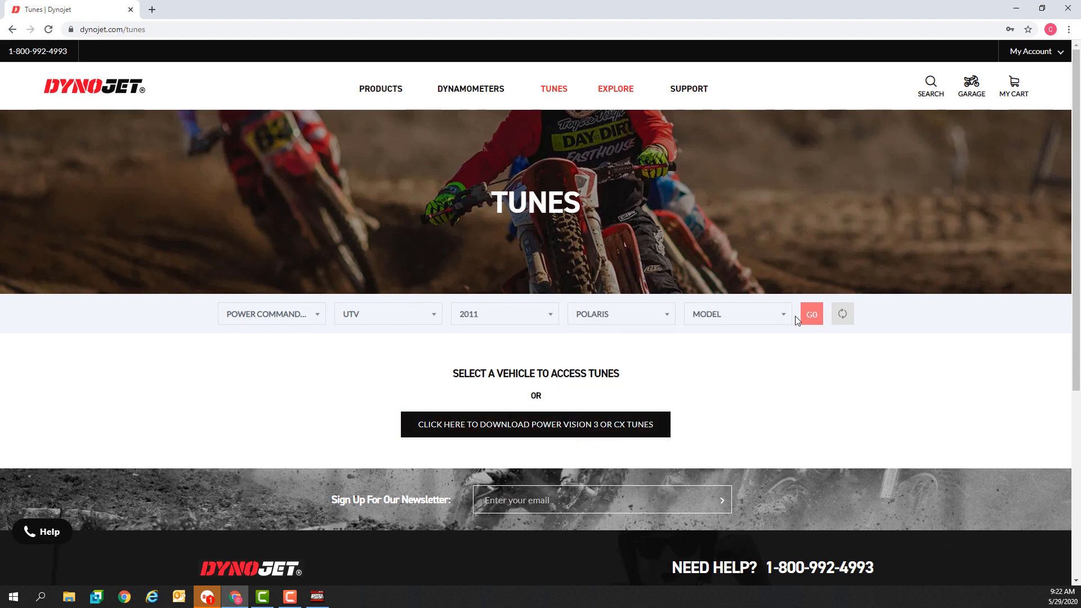
{"action": "left_click", "coordinate": [738, 313]}
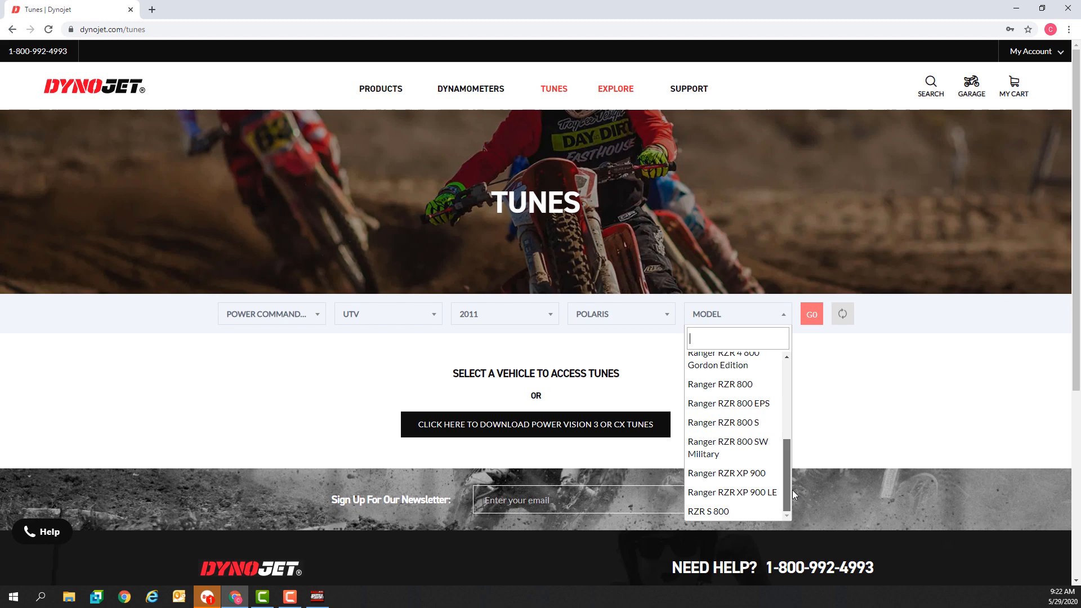
{"action": "left_click", "coordinate": [708, 512]}
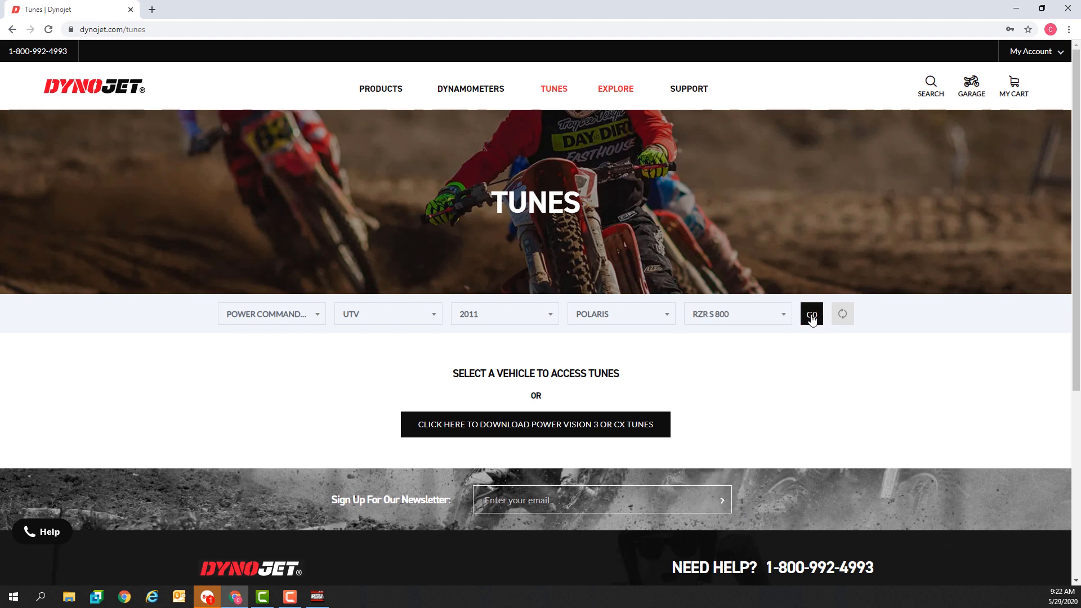
{"action": "left_click", "coordinate": [811, 313]}
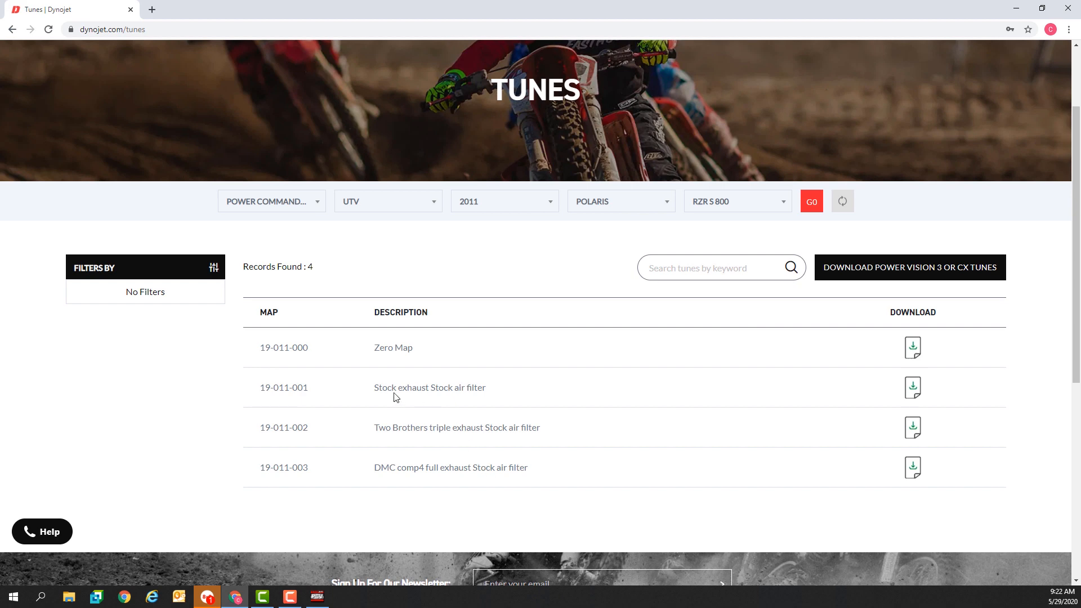
- Download maps 19-011-001 stock, 19-011-003 DMC comp4 and 19-011-002 Two Brothers, then return to Power Commander V
{"action": "left_click", "coordinate": [912, 387]}
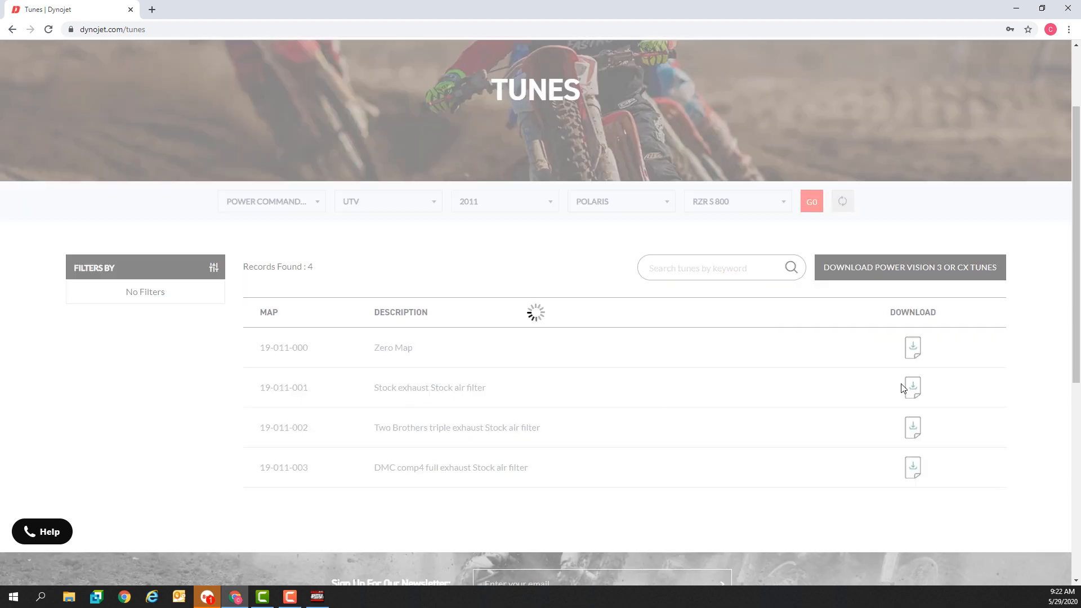
{"action": "left_click", "coordinate": [913, 387]}
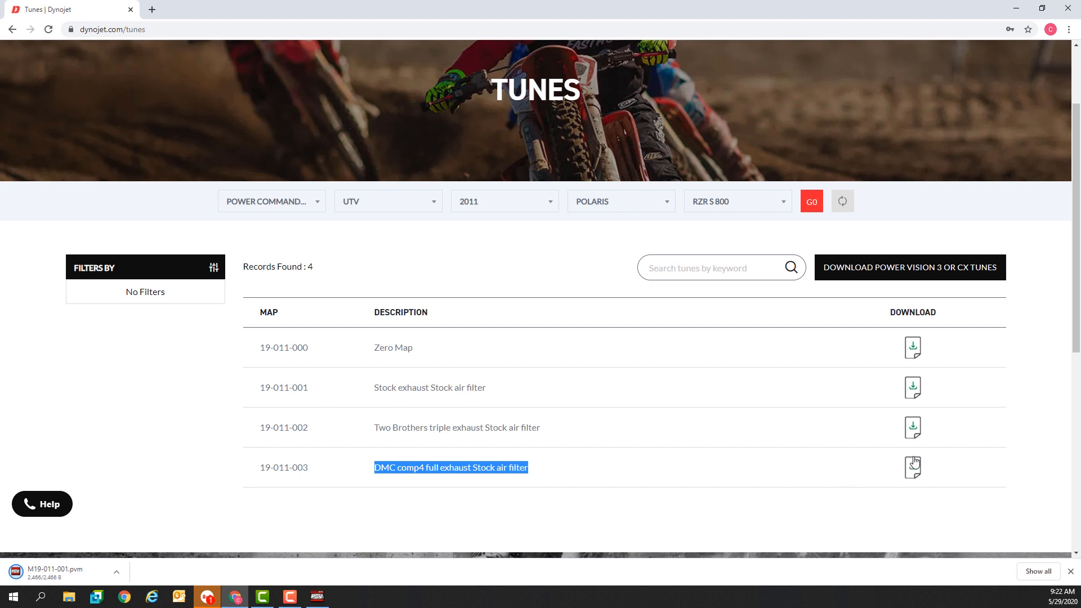
{"action": "left_click", "coordinate": [912, 467]}
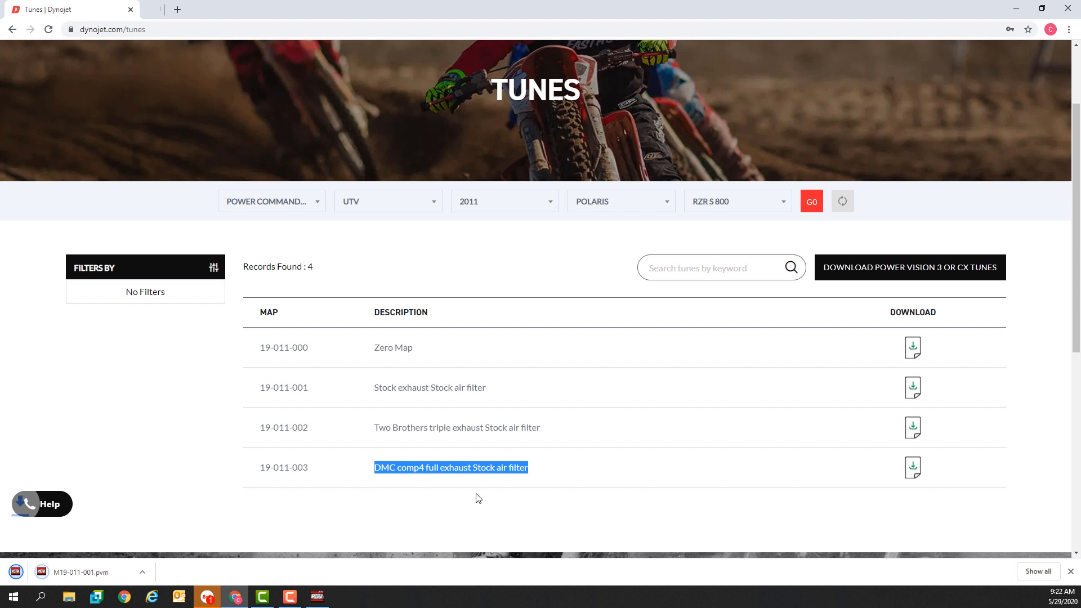
{"action": "left_click", "coordinate": [912, 428]}
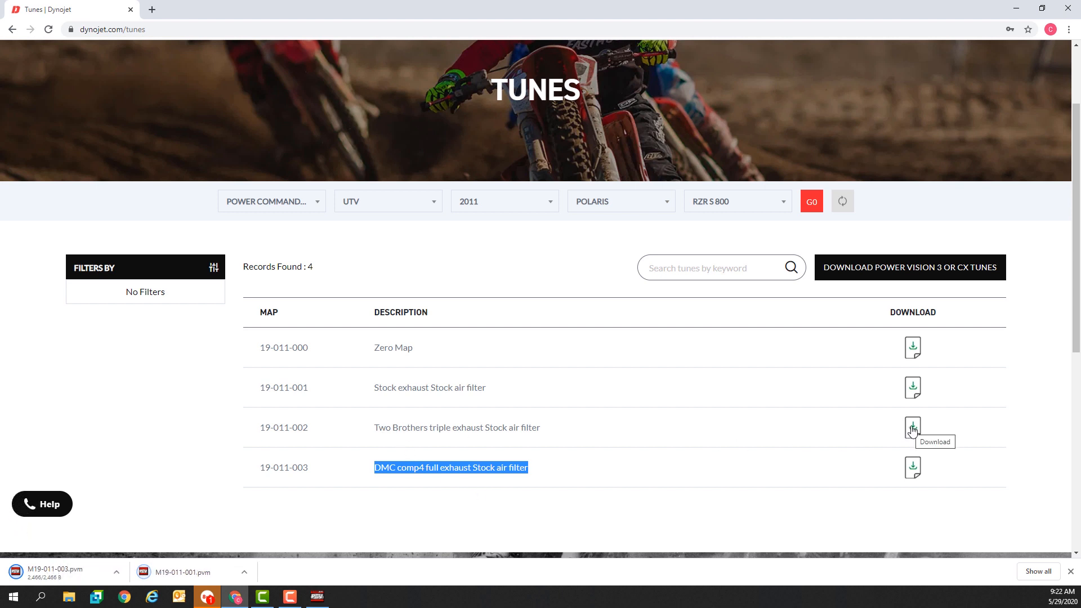
{"action": "left_click", "coordinate": [912, 428]}
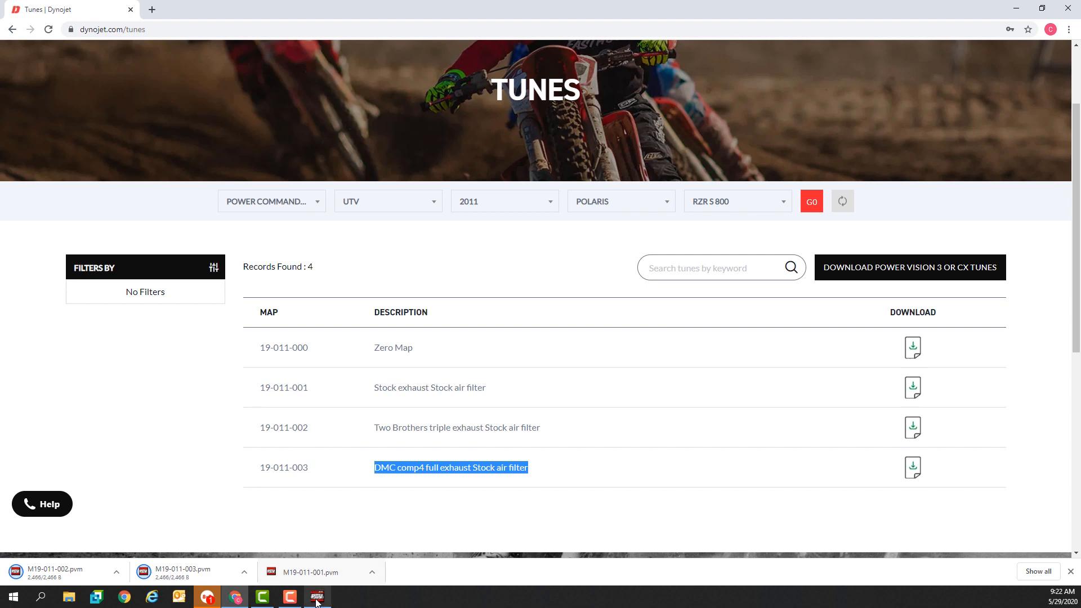
{"action": "left_click", "coordinate": [318, 597]}
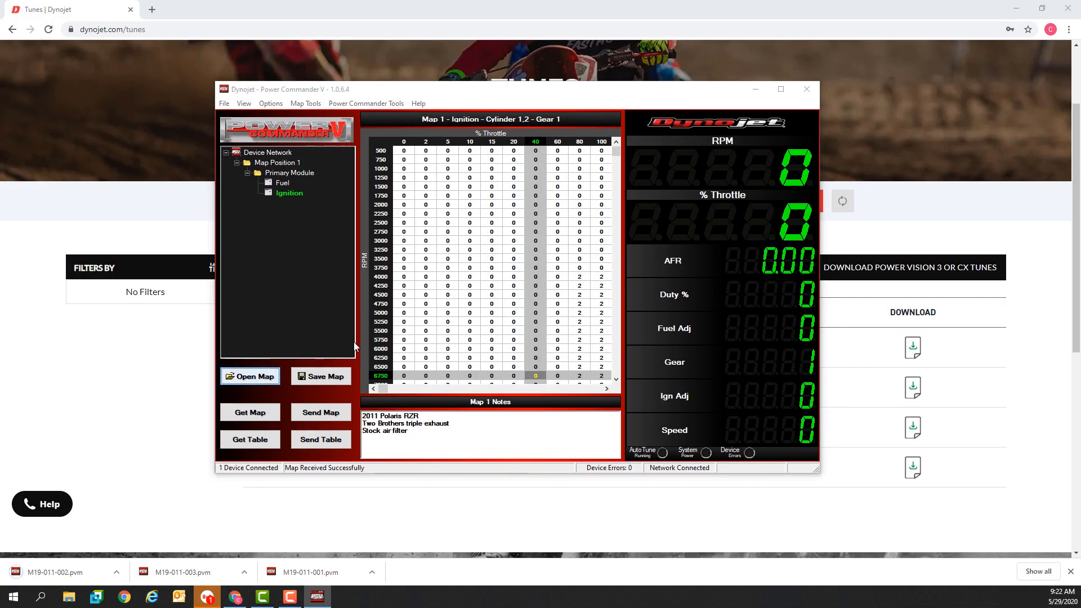
- From Downloads, open M19-011-003.pvm after previewing the M19-011-002 notes
{"action": "left_click", "coordinate": [250, 376]}
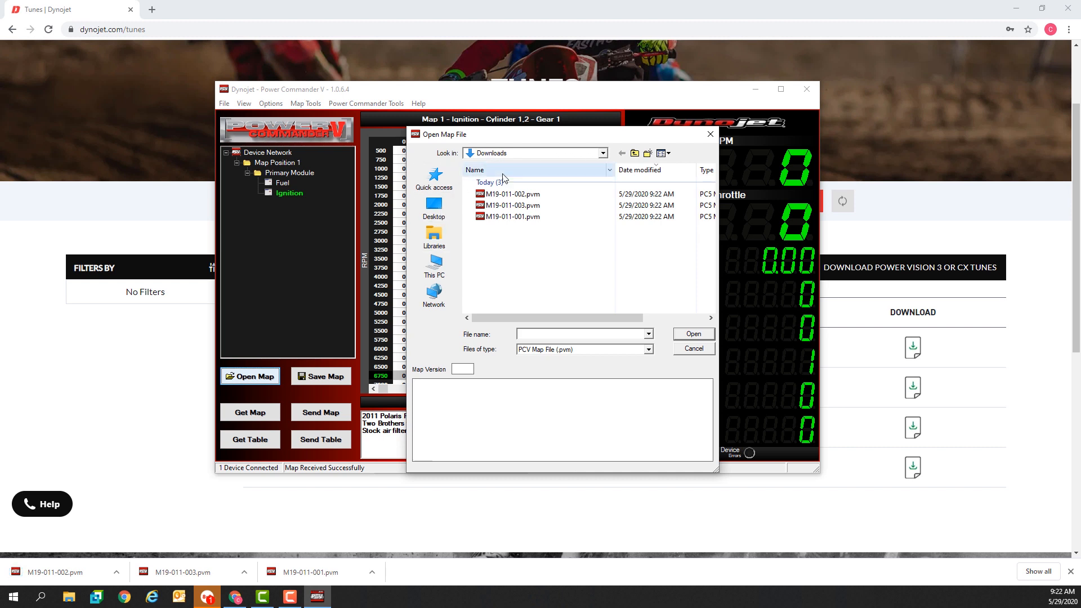
{"action": "left_click", "coordinate": [603, 153]}
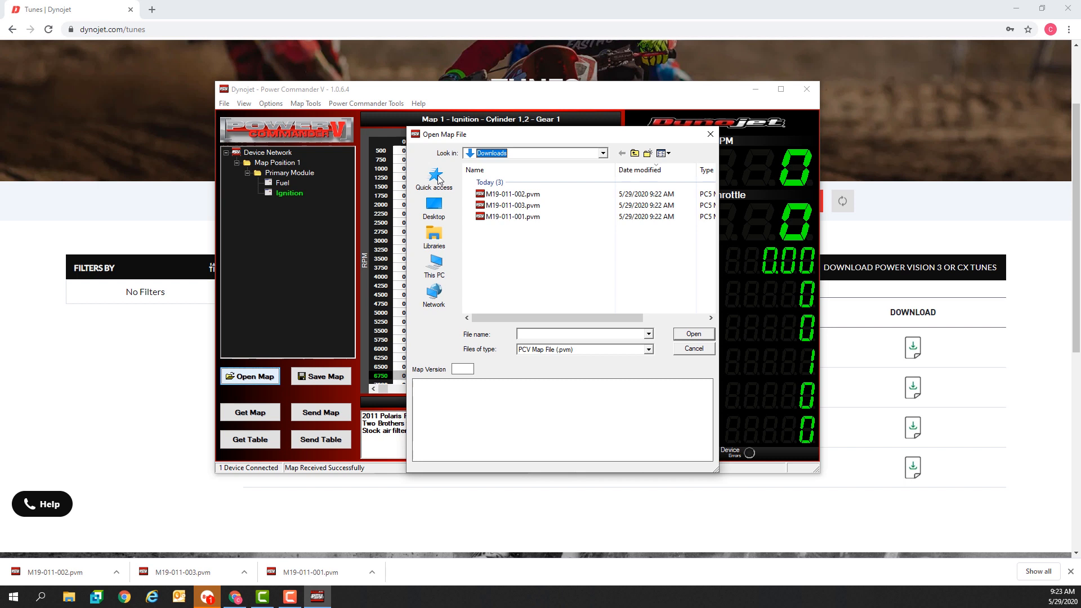
{"action": "left_click", "coordinate": [433, 179]}
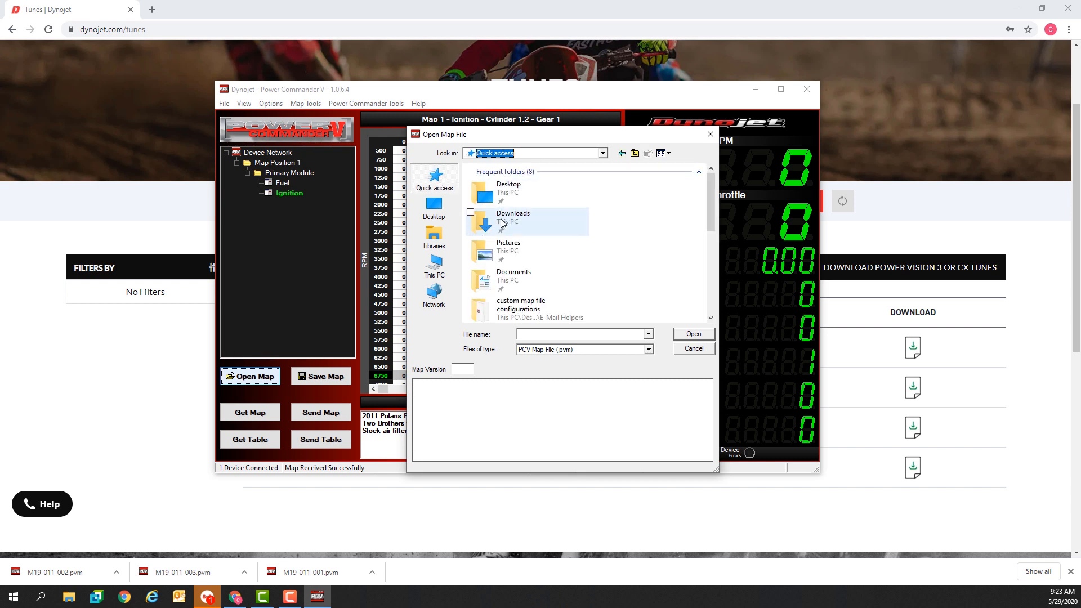
{"action": "double_click", "coordinate": [514, 218]}
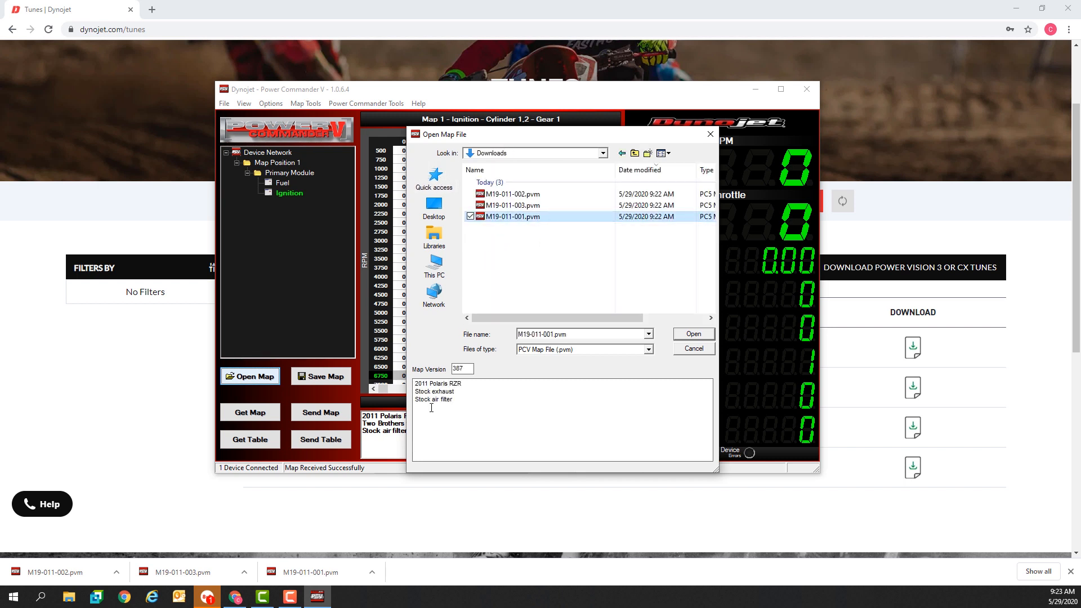
{"action": "left_click", "coordinate": [511, 193]}
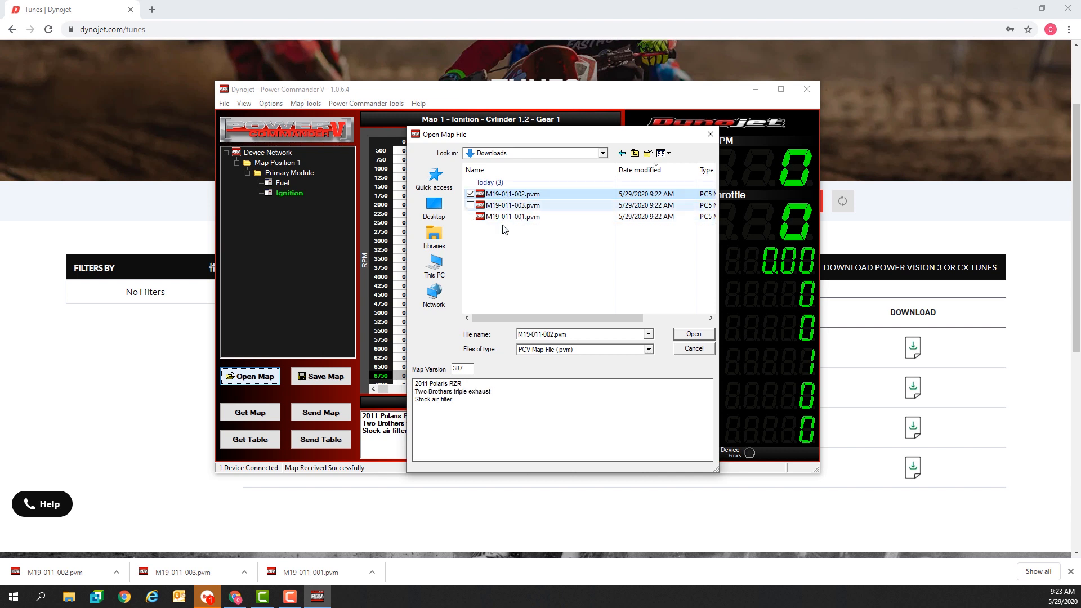
{"action": "left_click", "coordinate": [514, 205]}
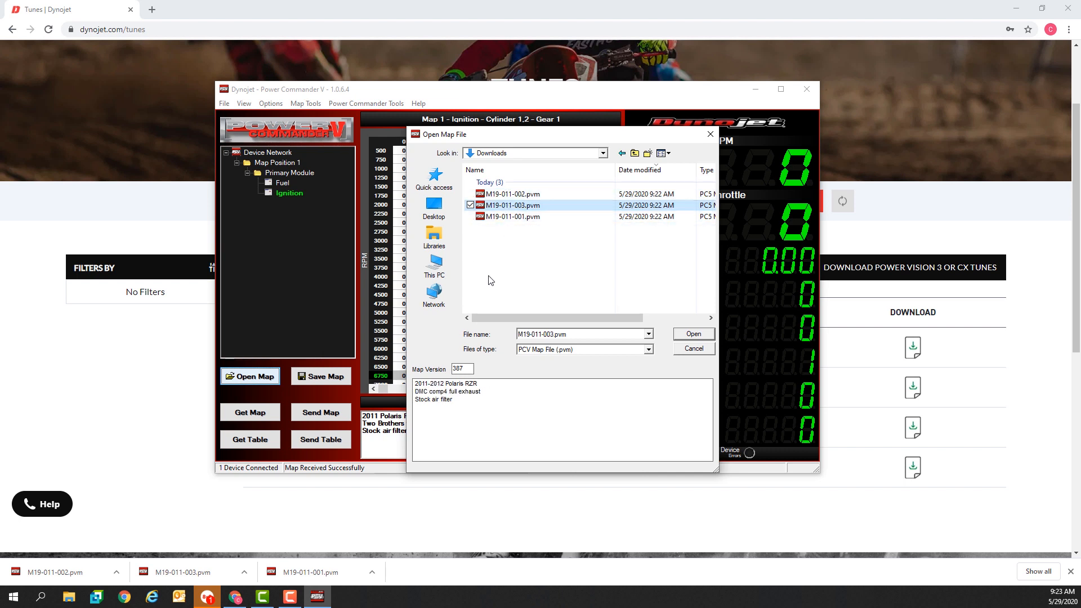
{"action": "mouse_move", "coordinate": [511, 263]}
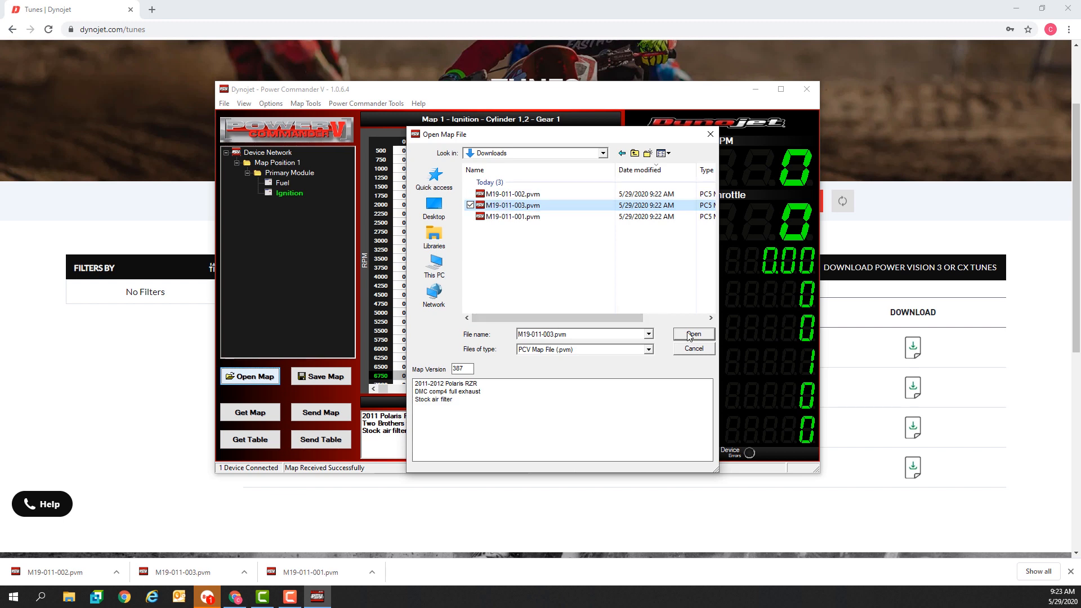
{"action": "left_click", "coordinate": [694, 334]}
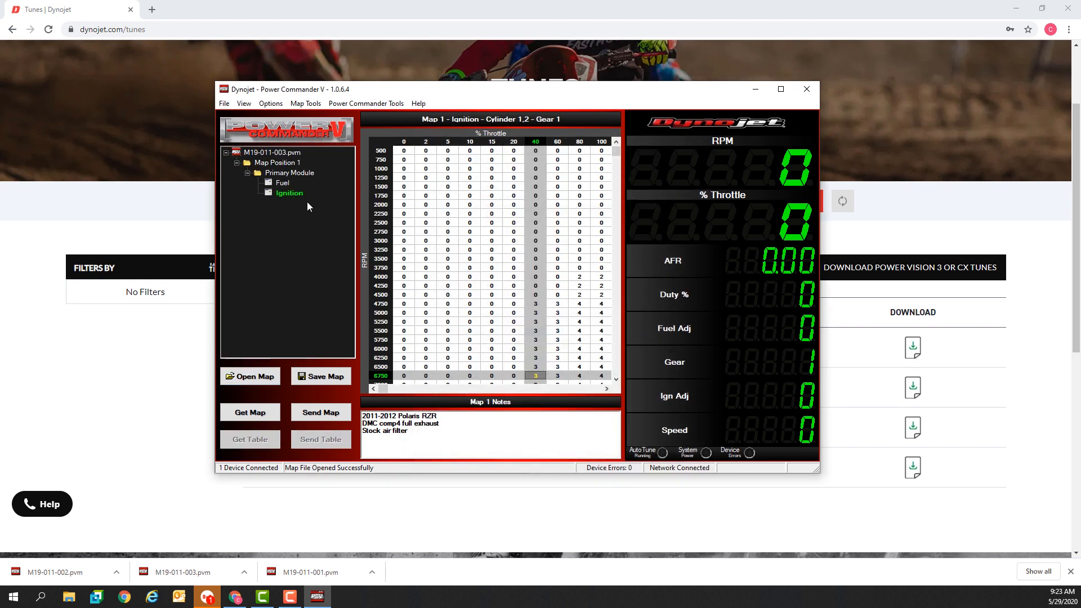
- Review the Fuel table, then send the DMC comp4 full-exhaust map to the connected device
{"action": "left_click", "coordinate": [284, 183]}
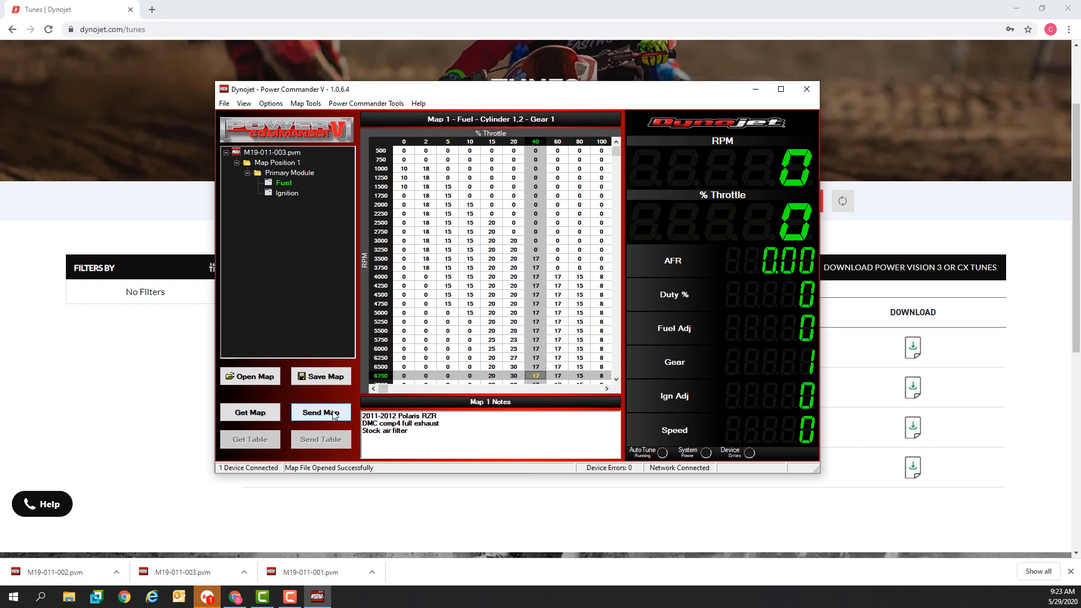
{"action": "left_click", "coordinate": [321, 413]}
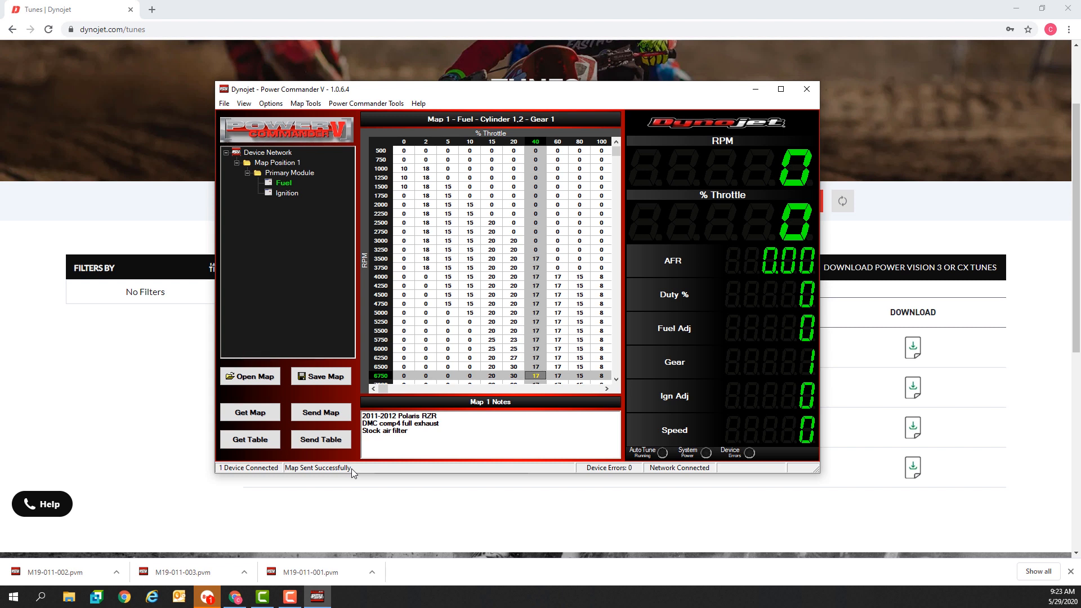
{"action": "mouse_move", "coordinate": [805, 192]}
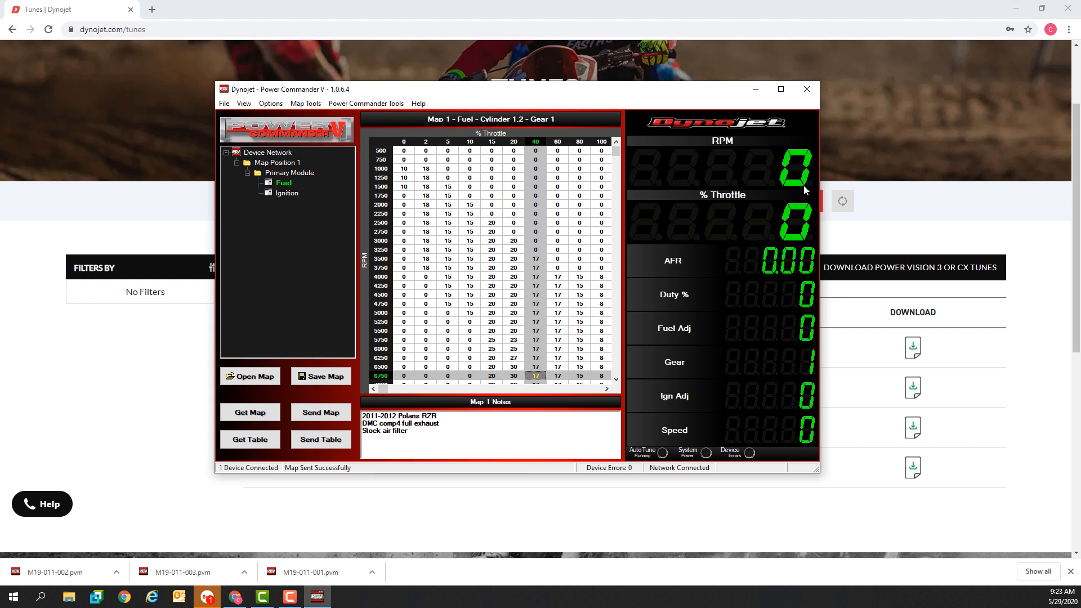
{"action": "mouse_move", "coordinate": [753, 208]}
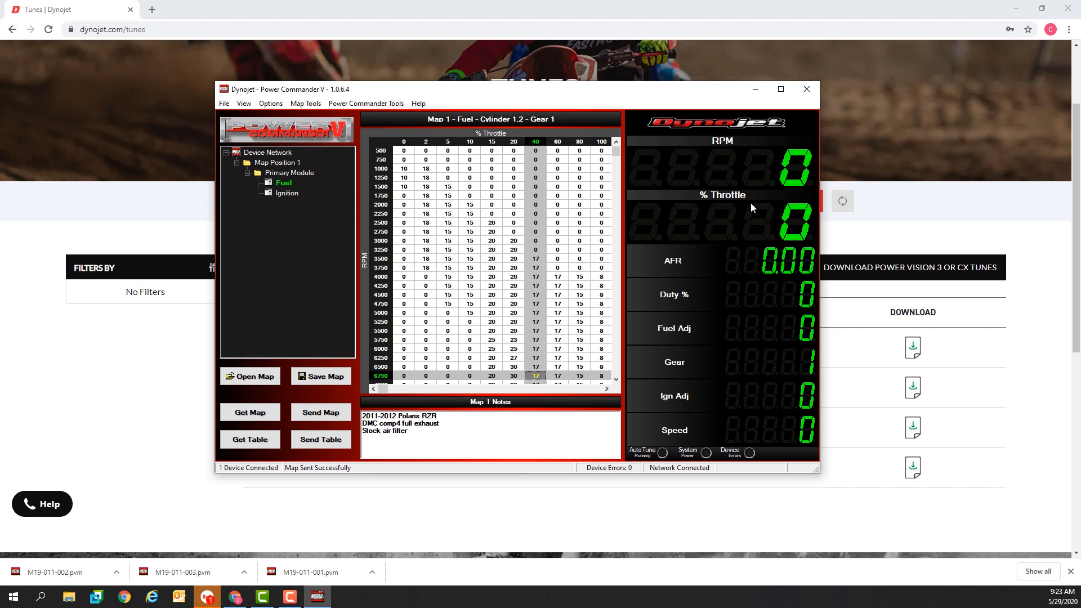
{"action": "mouse_move", "coordinate": [795, 439]}
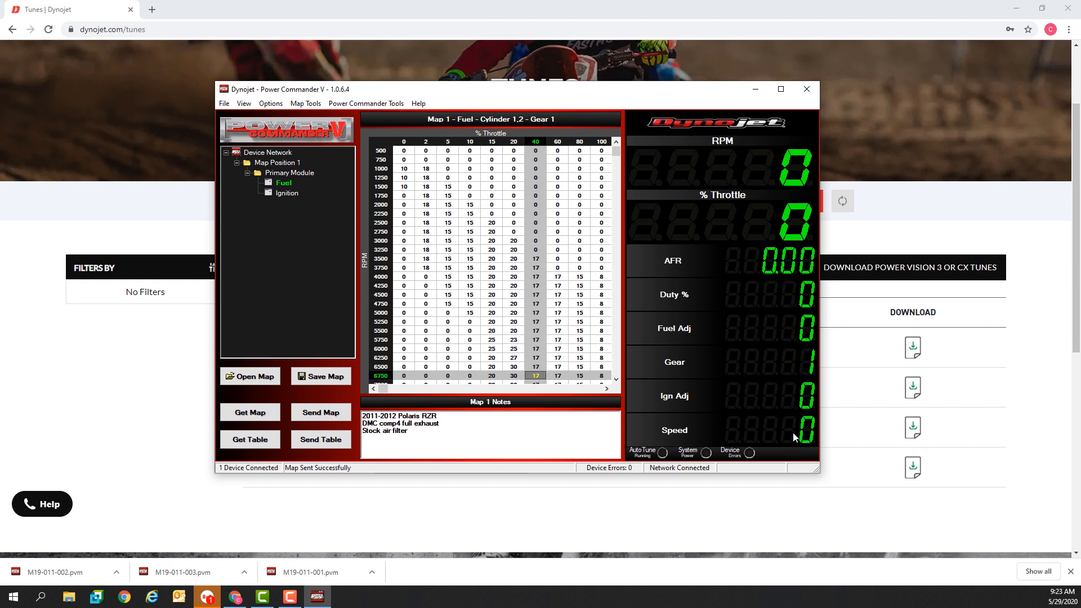